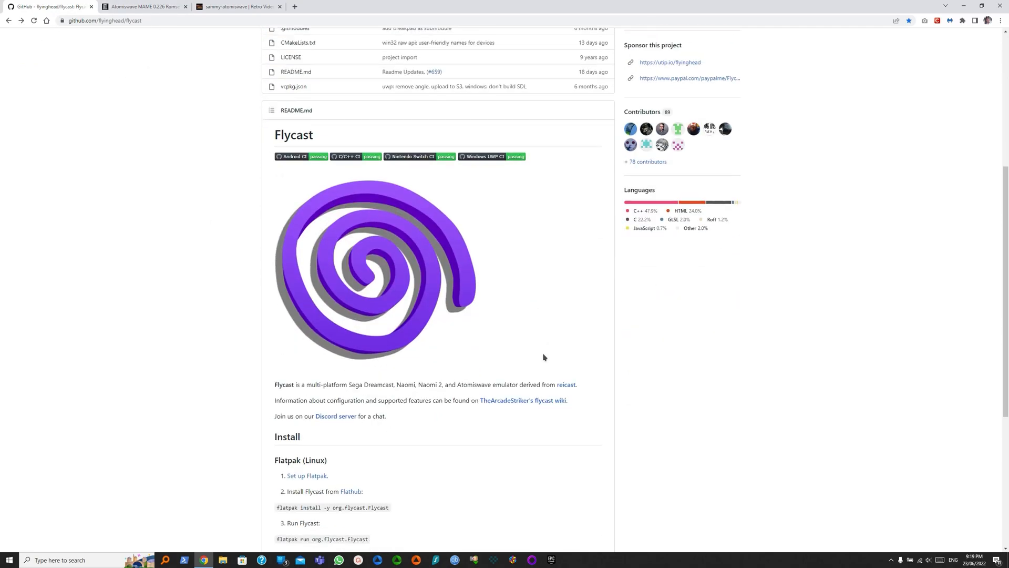
Go from the Flycast GitHub page to its builds page and start the Windows x64 download.
{"action": "scroll", "scroll_direction": "down", "scroll_amount": 3}
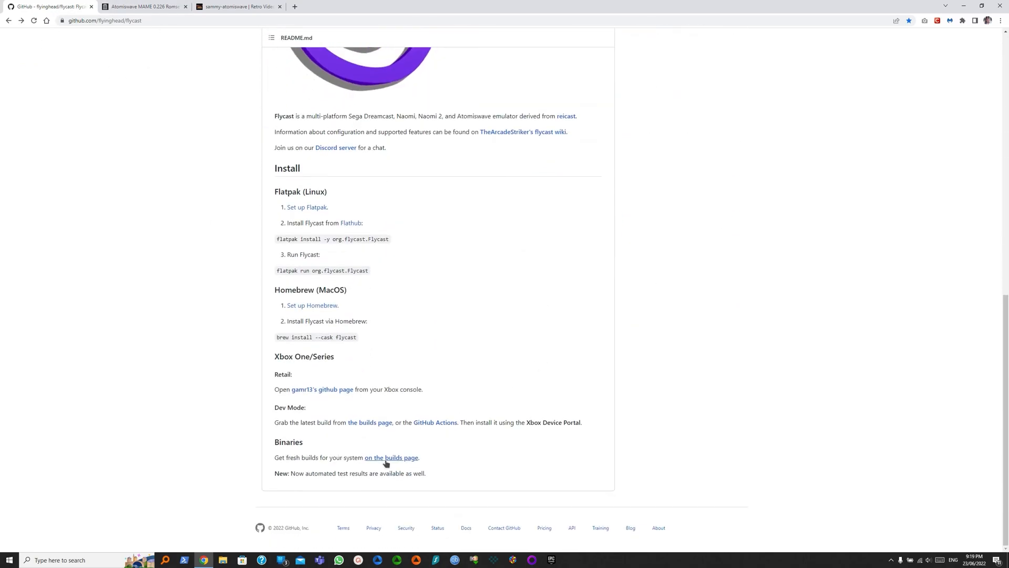
{"action": "left_click", "coordinate": [391, 457]}
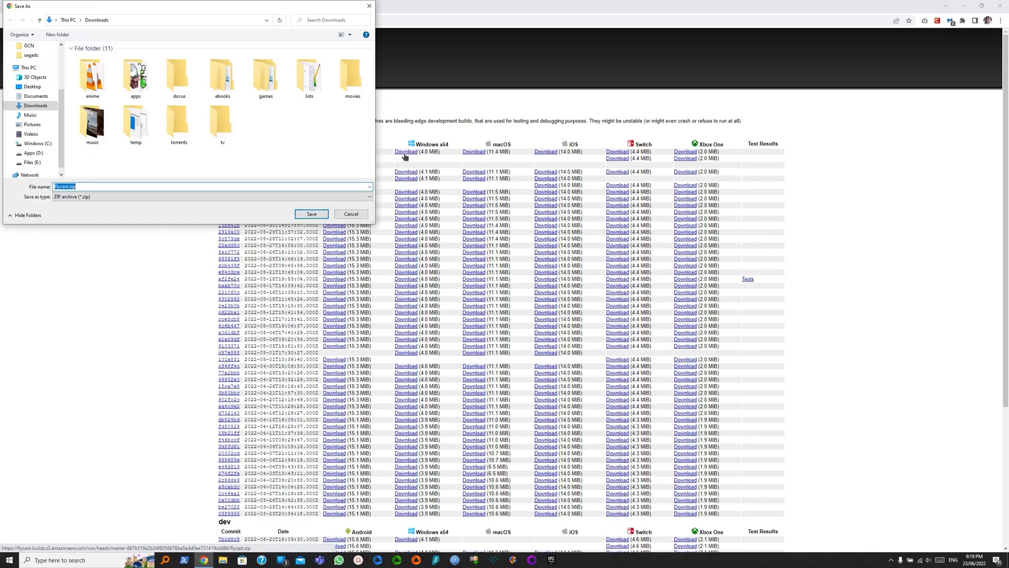
Save the Flycast build zip into a new Flycast folder under D:\Games\Emulators.
{"action": "left_click", "coordinate": [33, 152]}
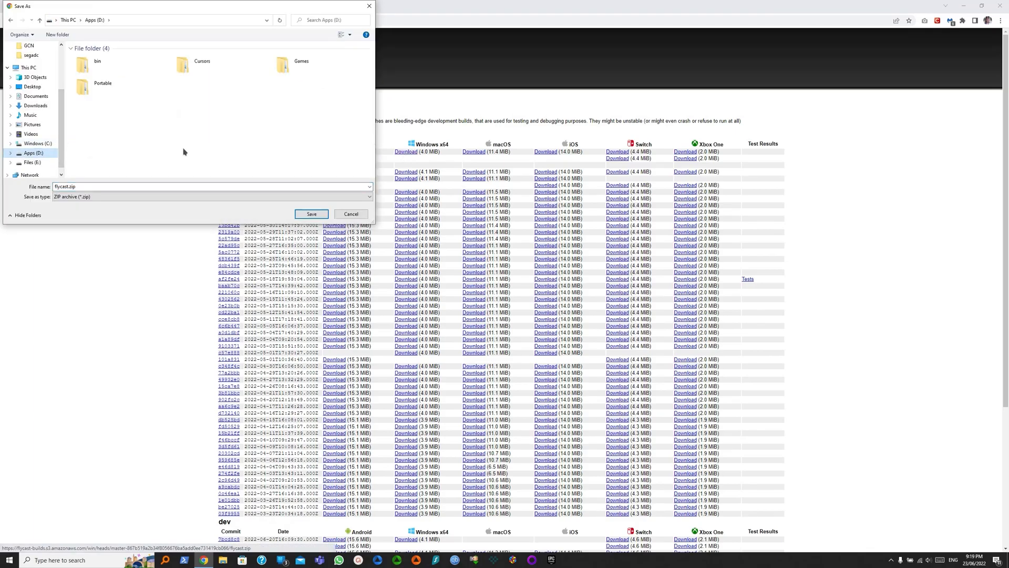
{"action": "double_click", "coordinate": [282, 64]}
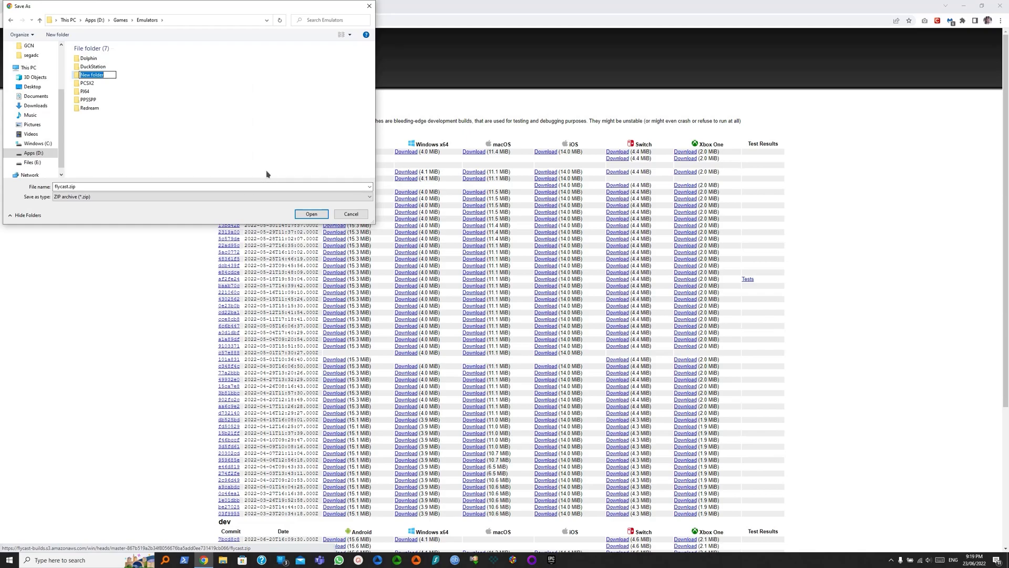
{"action": "type", "text": "Flycast"}
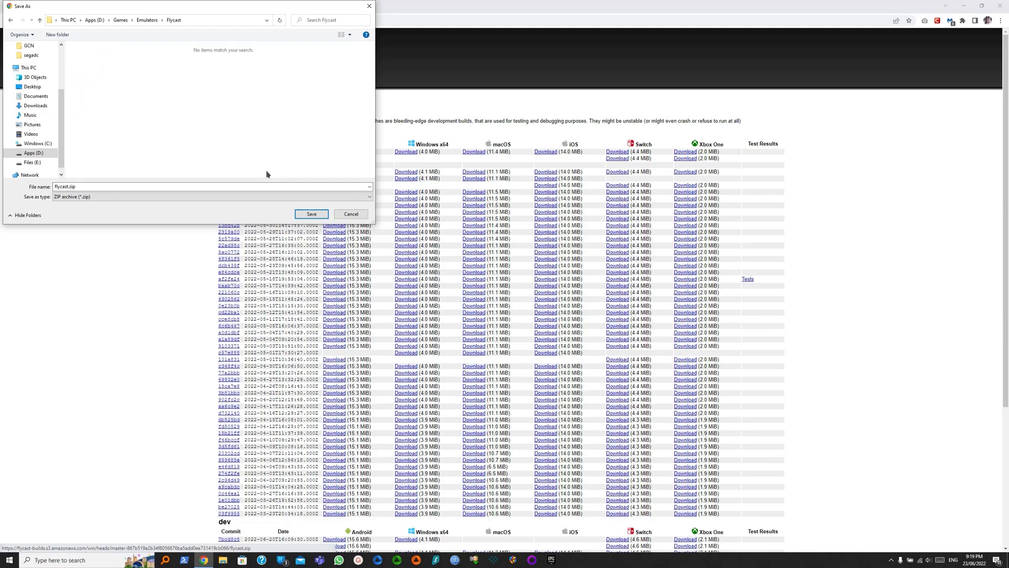
{"action": "left_click", "coordinate": [312, 214]}
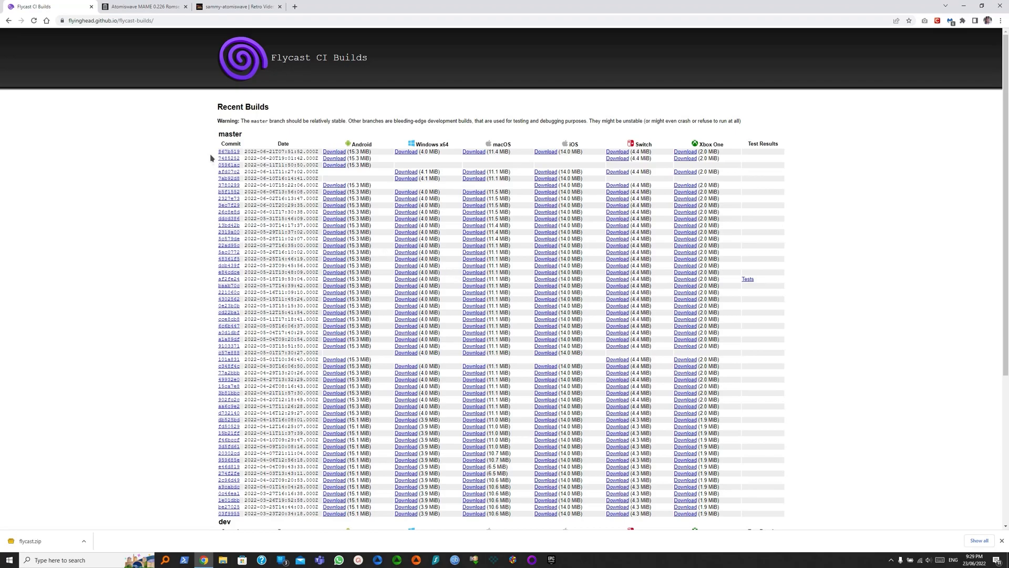
On the Atomiswave MAME 0.226 Romset page, expand the ZIP download option to list its individual files.
{"action": "left_click", "coordinate": [142, 6]}
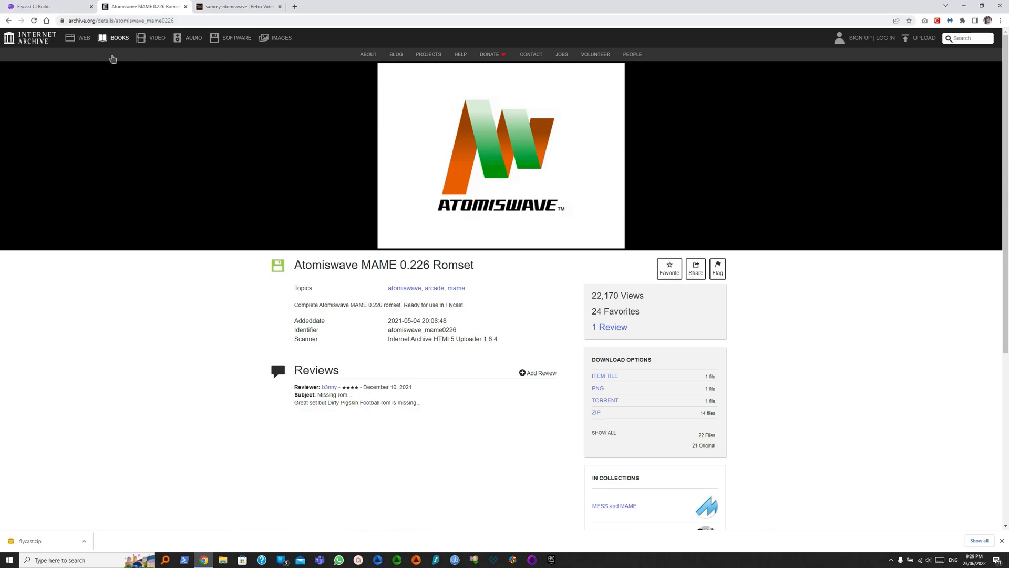
{"action": "mouse_move", "coordinate": [323, 141]}
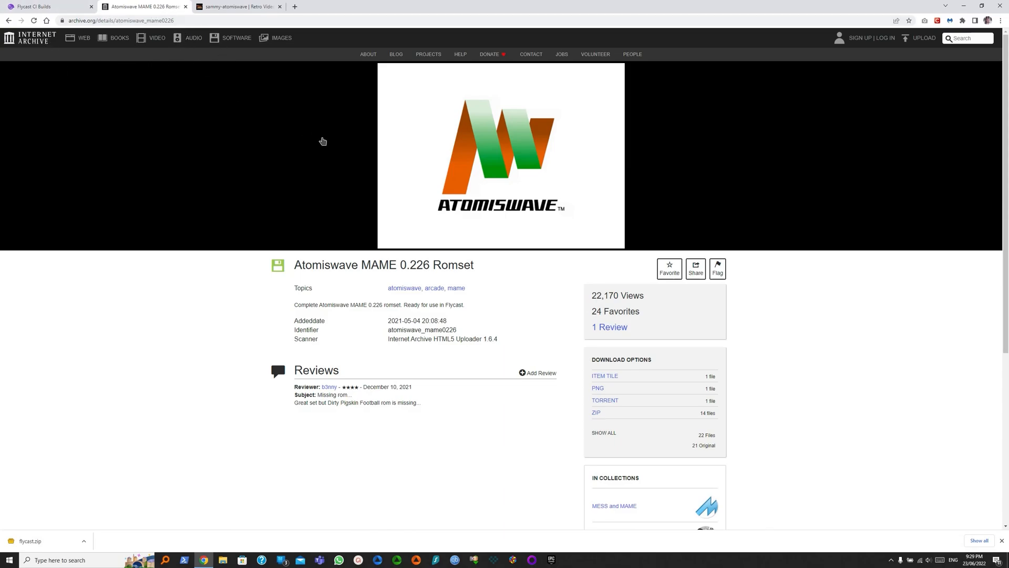
{"action": "mouse_move", "coordinate": [439, 231]}
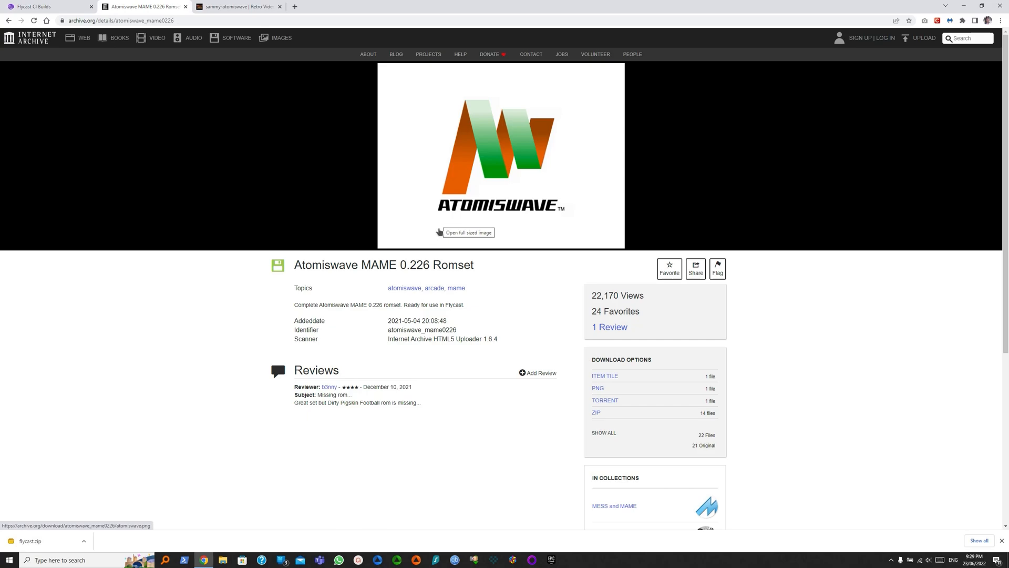
{"action": "mouse_move", "coordinate": [457, 216]}
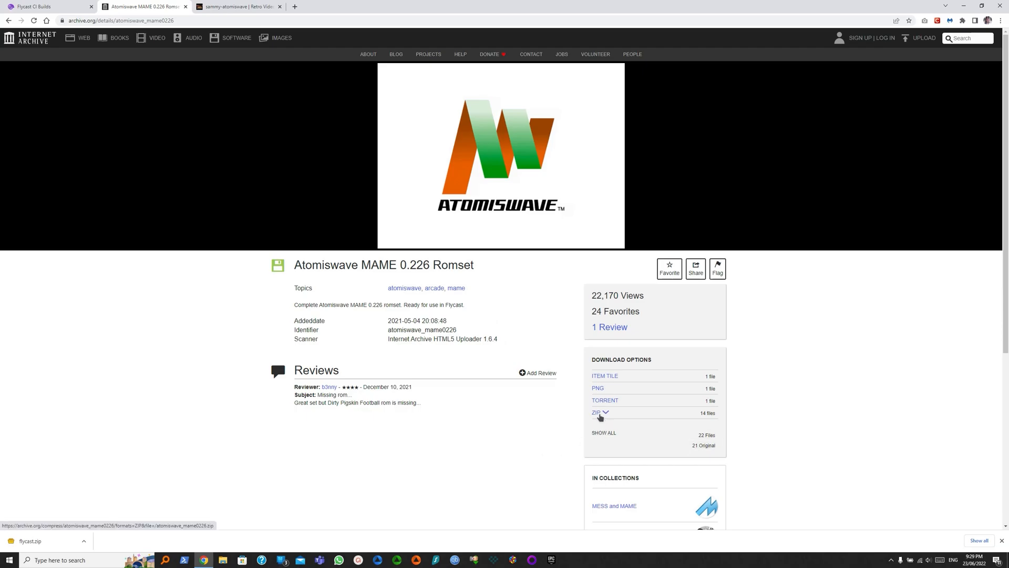
{"action": "left_click", "coordinate": [596, 412]}
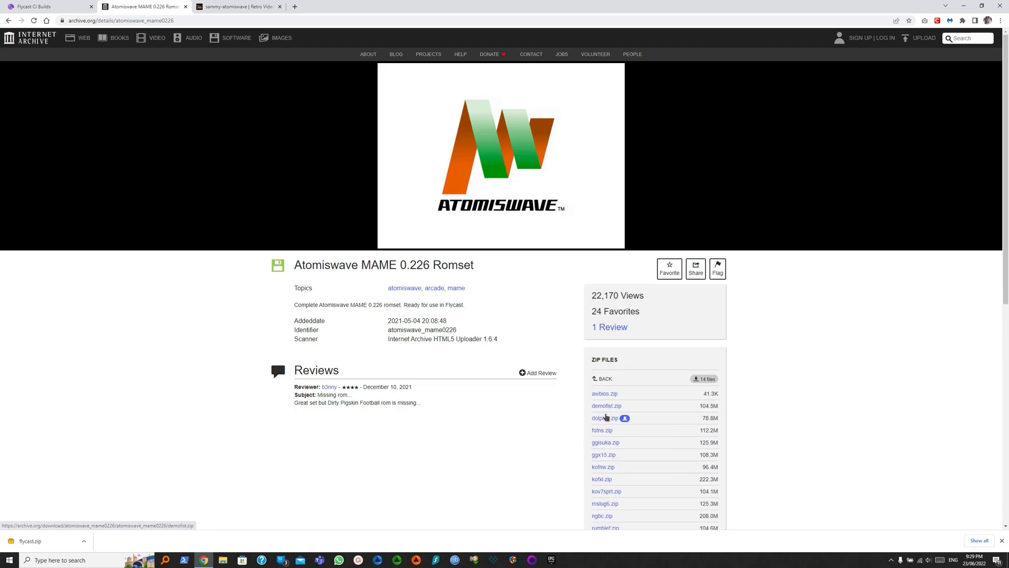
{"action": "scroll", "scroll_direction": "down", "scroll_amount": 3}
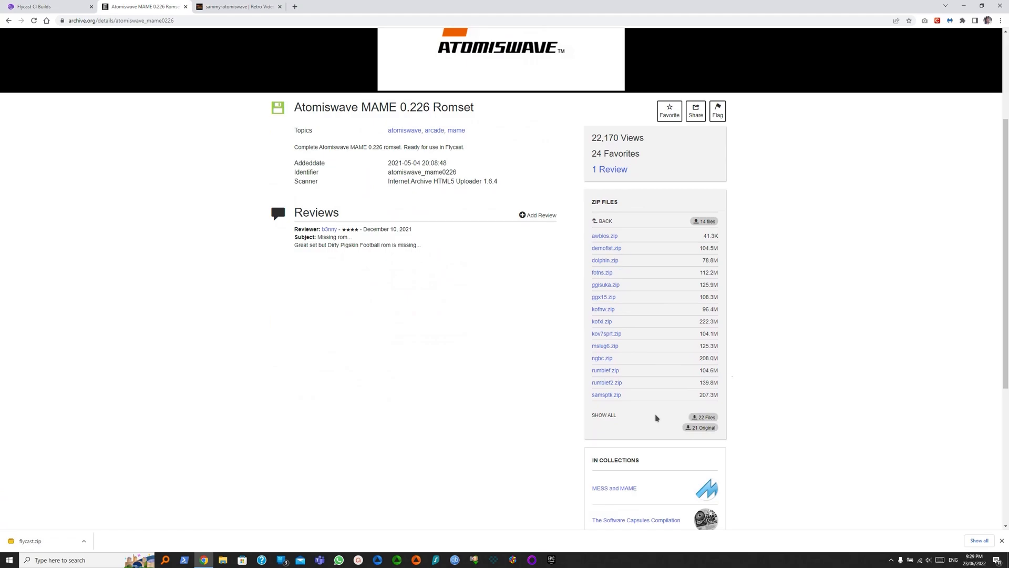
{"action": "mouse_move", "coordinate": [606, 236]}
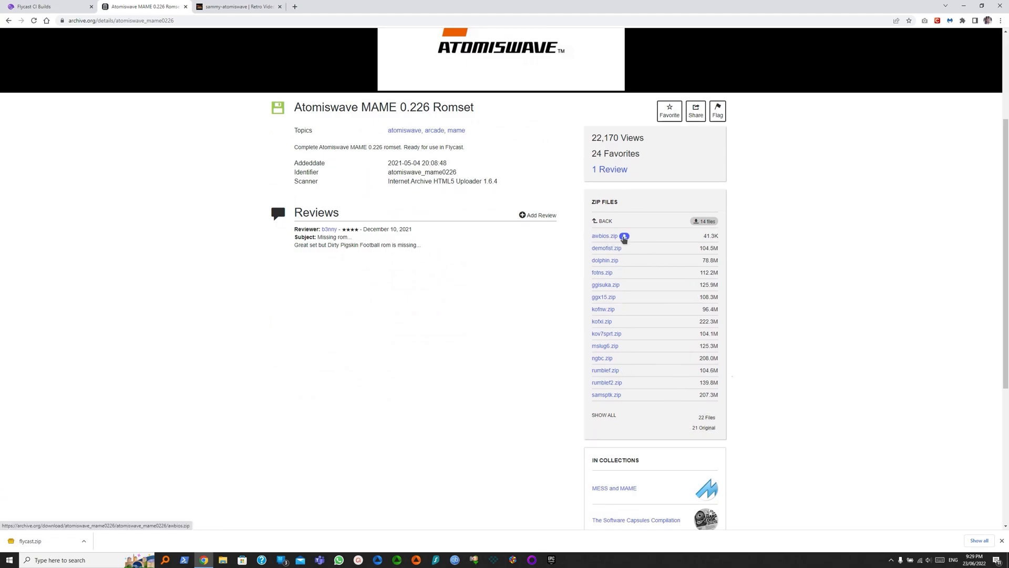
Download awbios.zip into a new Atomiswave folder under D:\Games\ROMs.
{"action": "left_click", "coordinate": [603, 235]}
{"action": "type", "text": "A"}
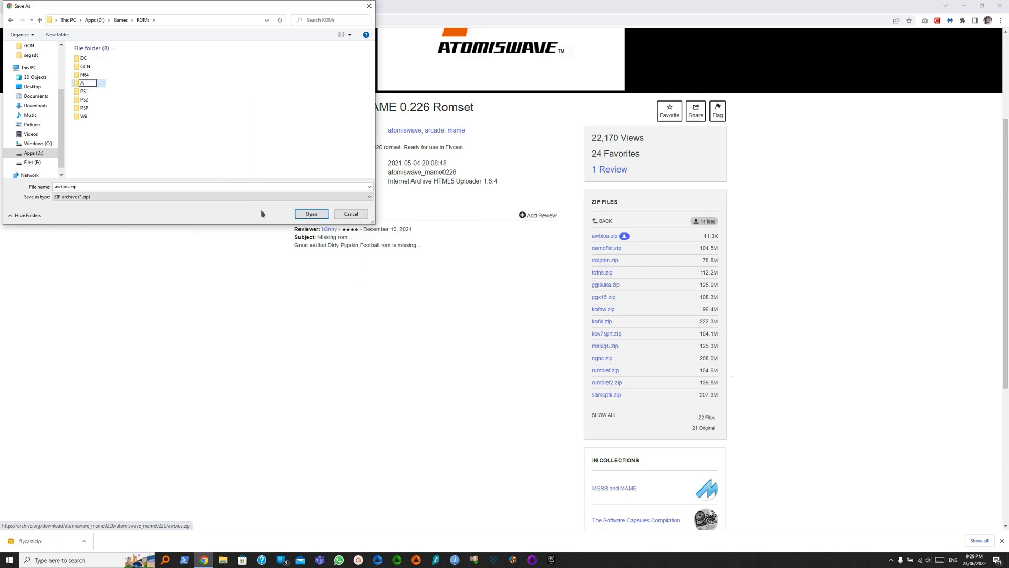
{"action": "type", "text": "tomiswave"}
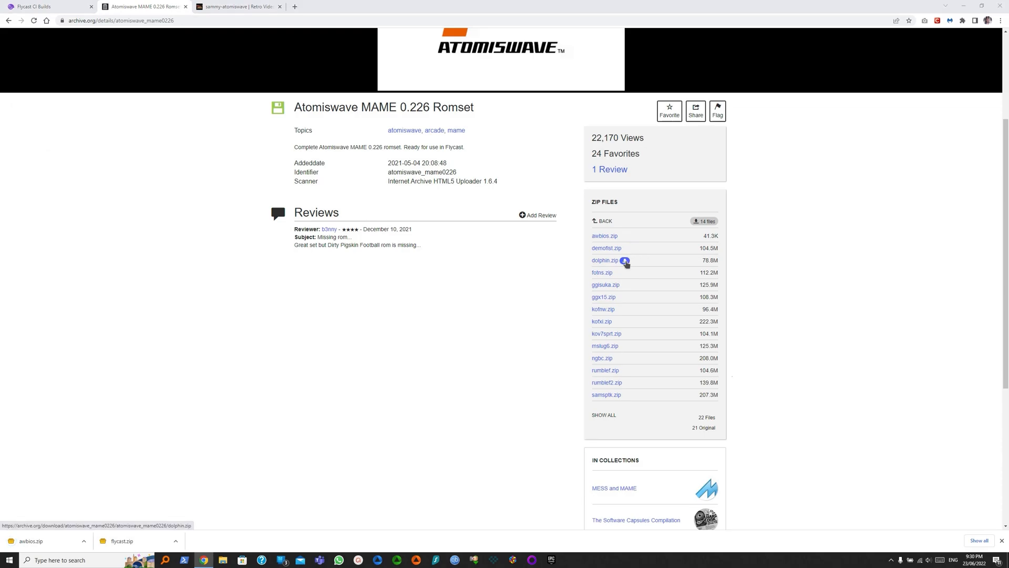
Download dolphin.zip into the same Atomiswave folder.
{"action": "left_click", "coordinate": [604, 260]}
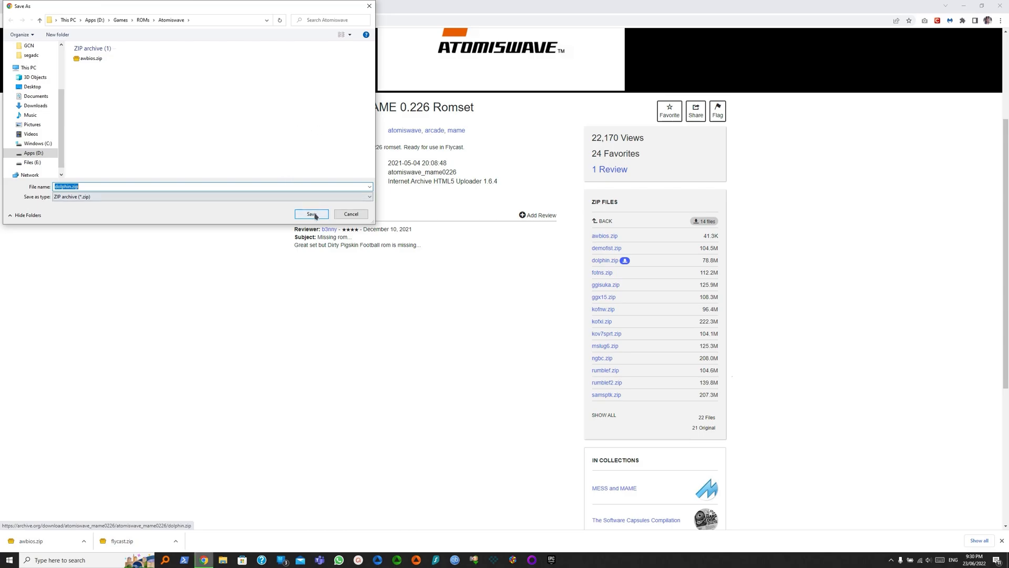
{"action": "left_click", "coordinate": [311, 214]}
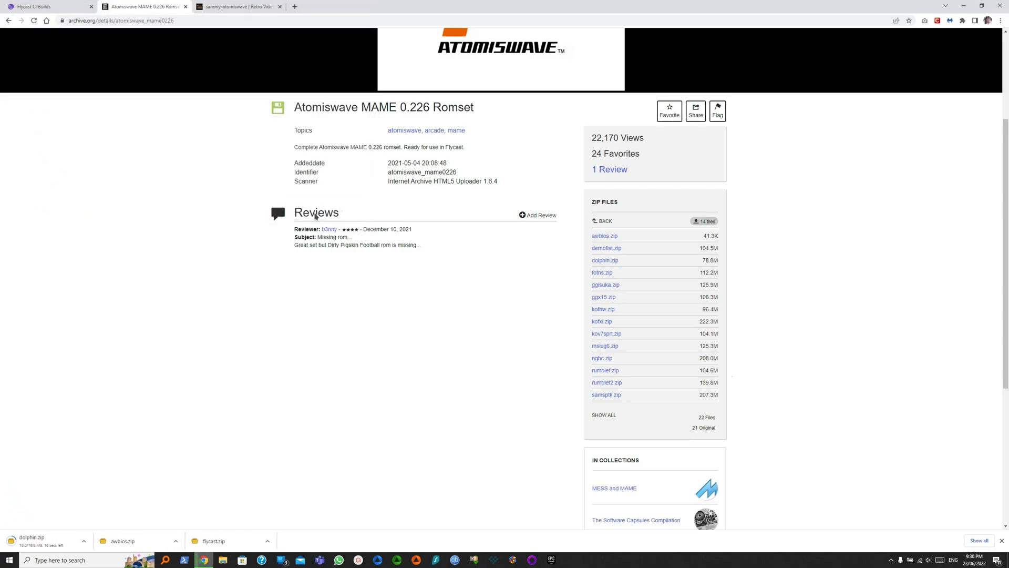
{"action": "mouse_move", "coordinate": [245, 323]}
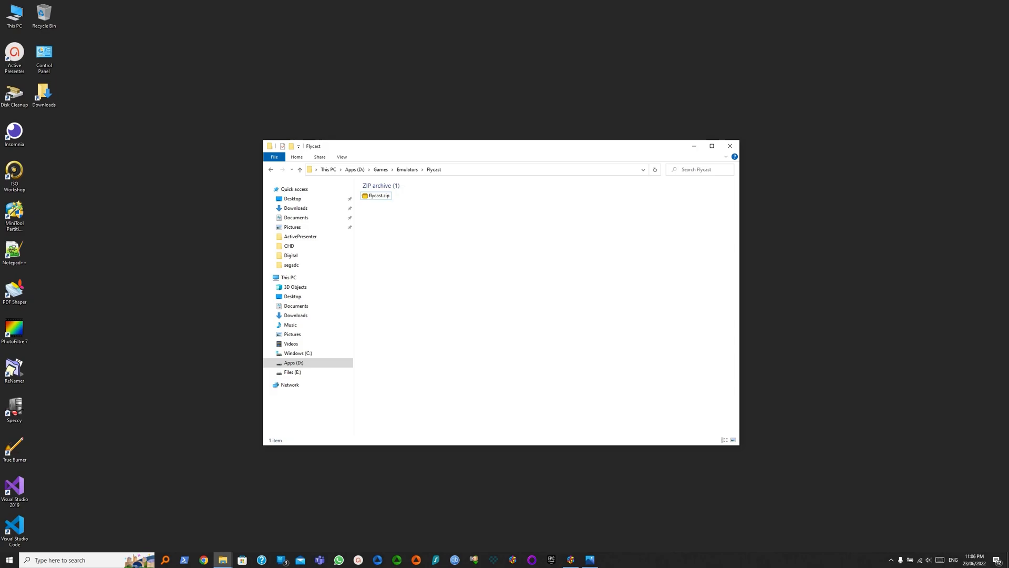
Extract flycast.zip here with PeaZip and launch the extracted flycast.exe.
{"action": "right_click", "coordinate": [376, 196]}
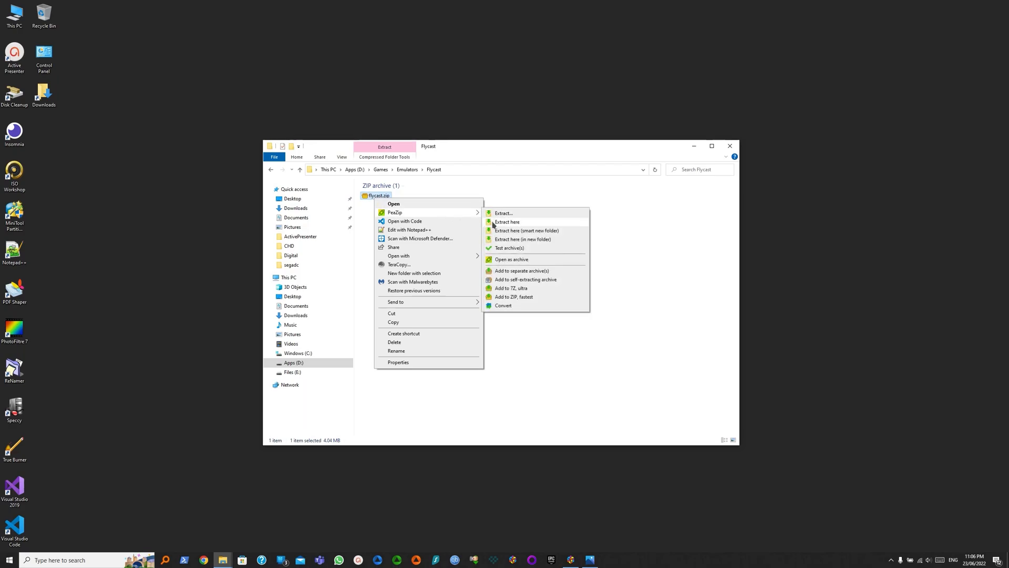
{"action": "left_click", "coordinate": [491, 224]}
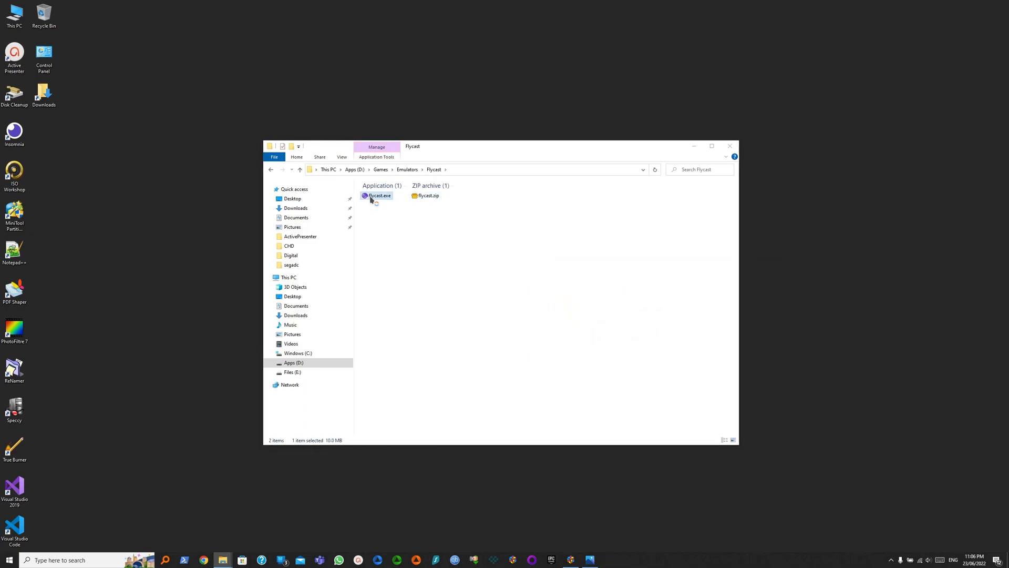
{"action": "double_click", "coordinate": [378, 196]}
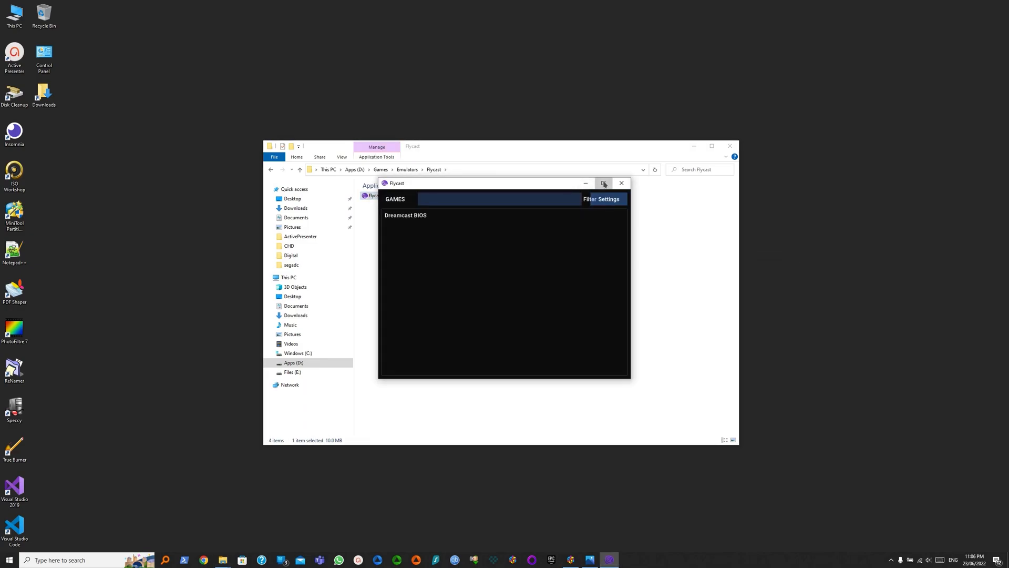
Maximise Flycast and change the General Cable setting from TV Composite to VGA.
{"action": "left_click", "coordinate": [604, 182]}
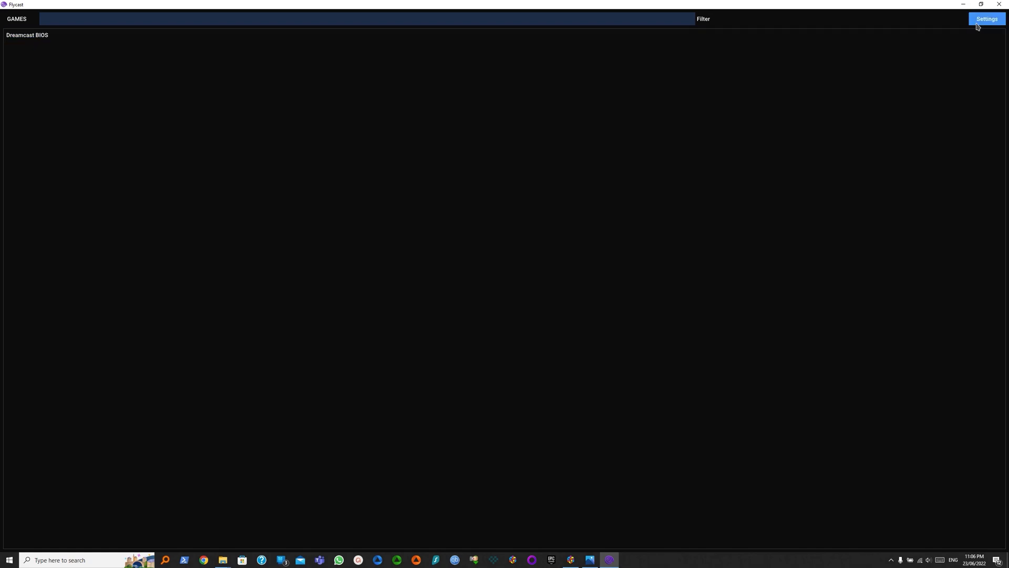
{"action": "left_click", "coordinate": [987, 19]}
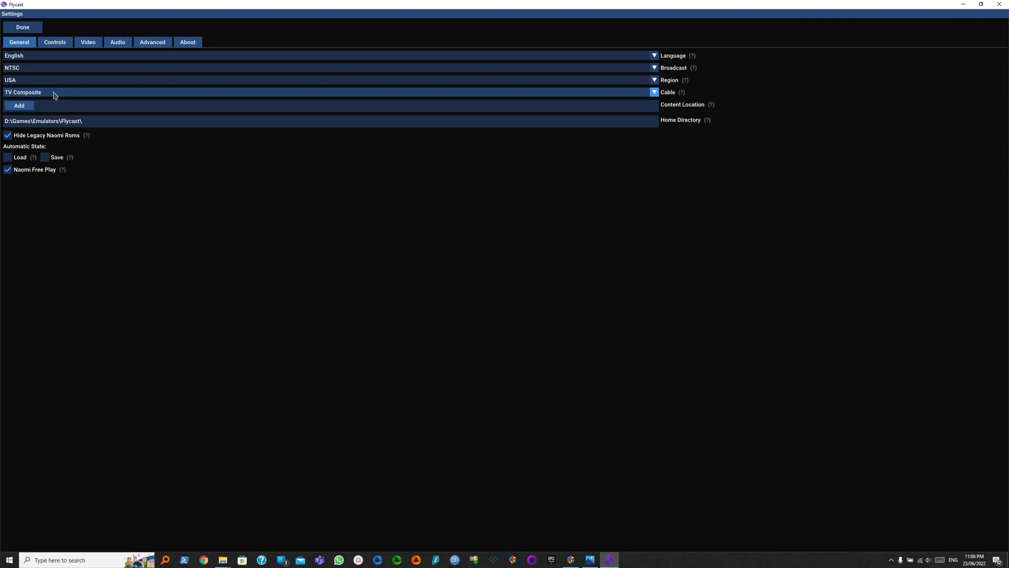
{"action": "left_click", "coordinate": [329, 92]}
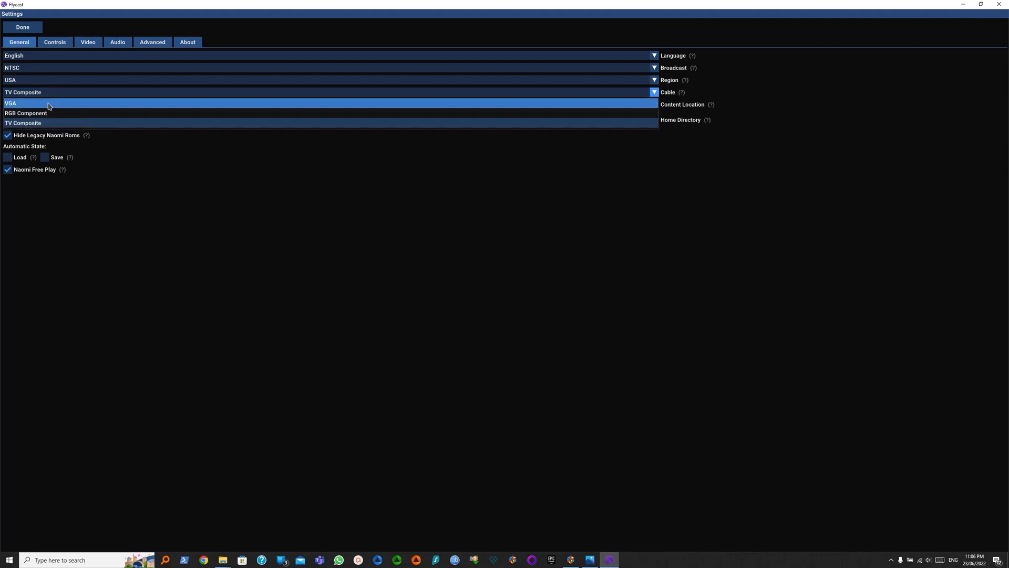
{"action": "left_click", "coordinate": [11, 103]}
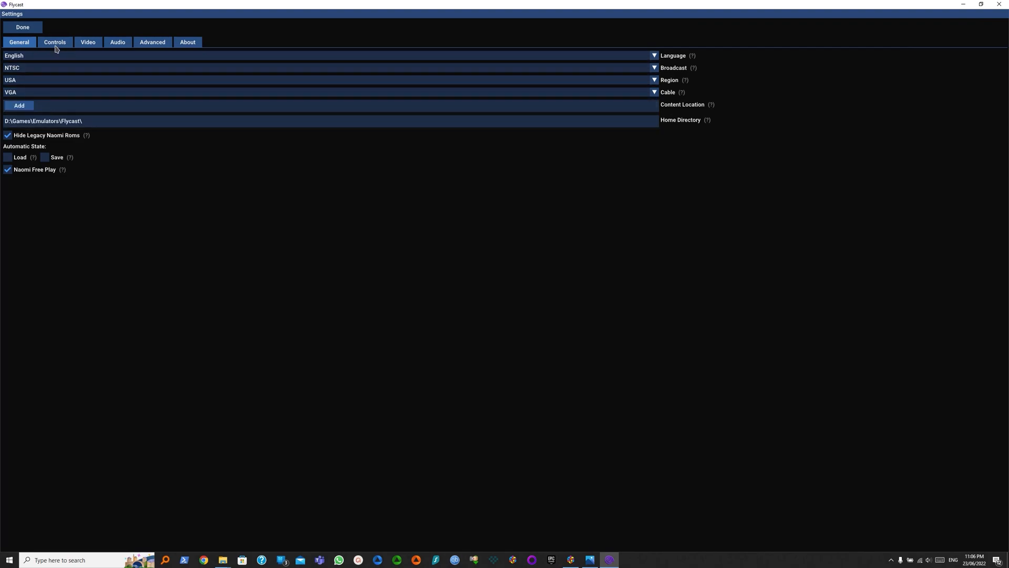
In Controller Mapping for the Xbox One Controller, switch the layout to Arcade Controls.
{"action": "left_click", "coordinate": [55, 42]}
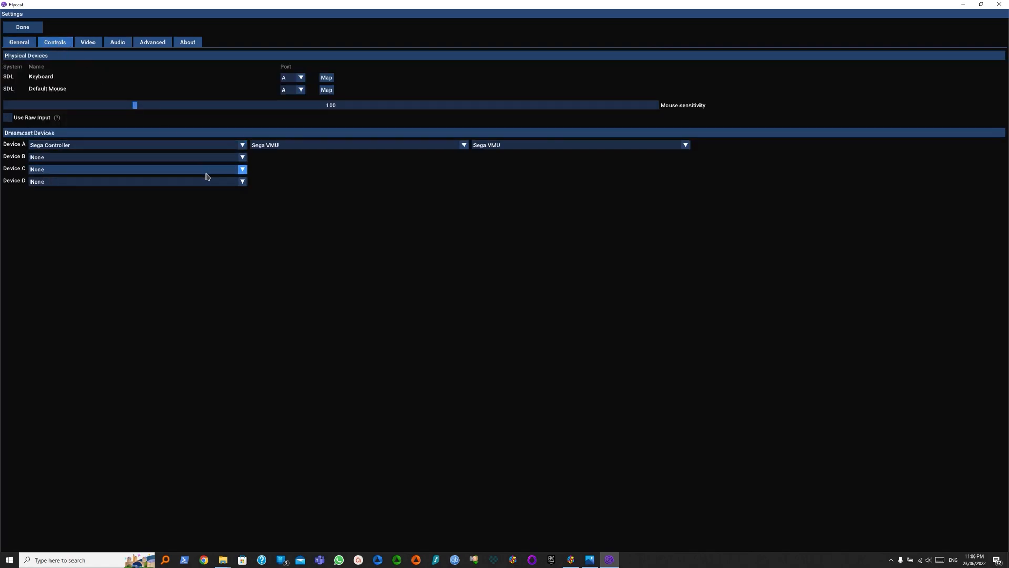
{"action": "mouse_move", "coordinate": [251, 247]}
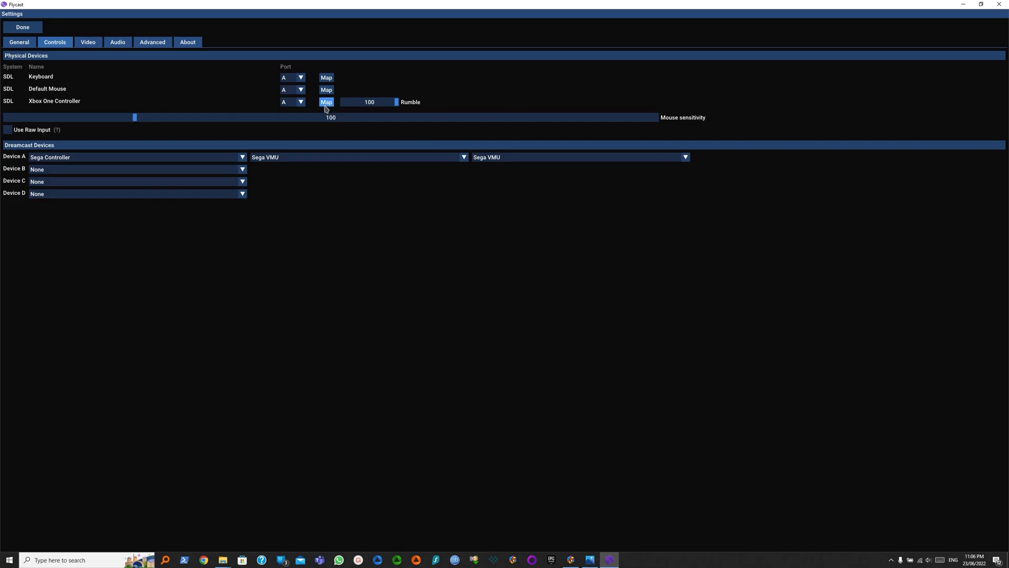
{"action": "left_click", "coordinate": [326, 102]}
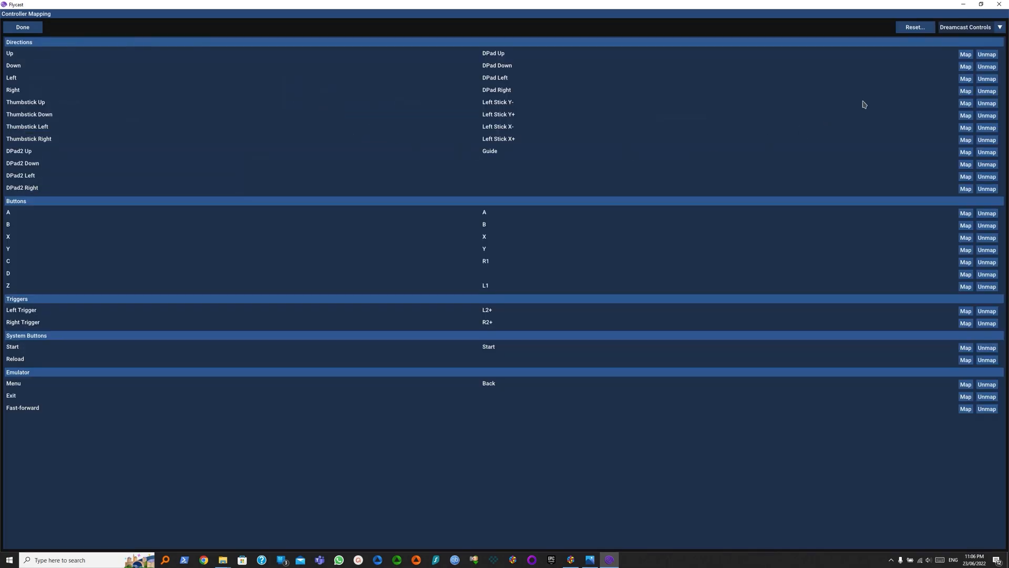
{"action": "mouse_move", "coordinate": [996, 38]}
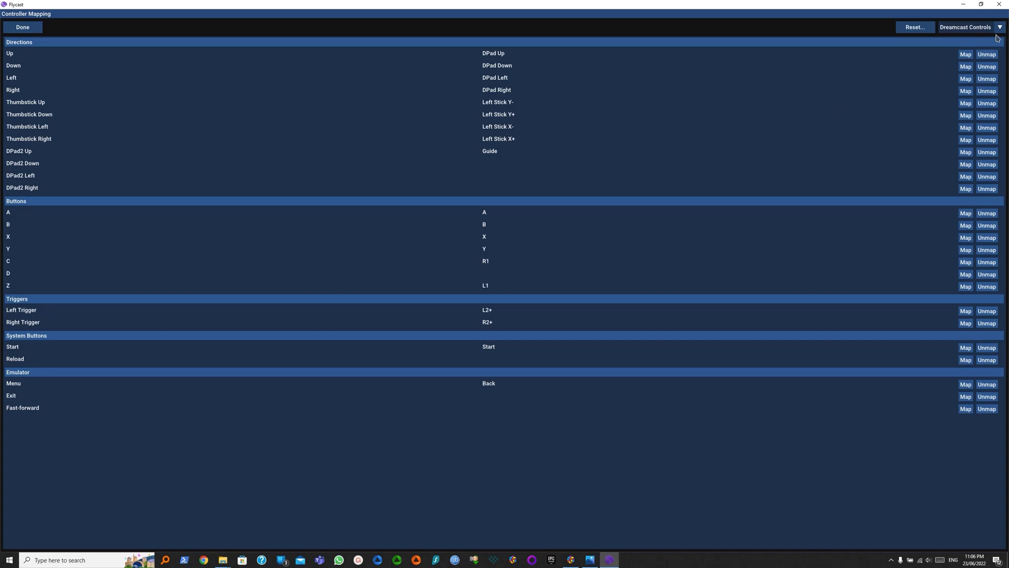
{"action": "left_click", "coordinate": [1000, 27]}
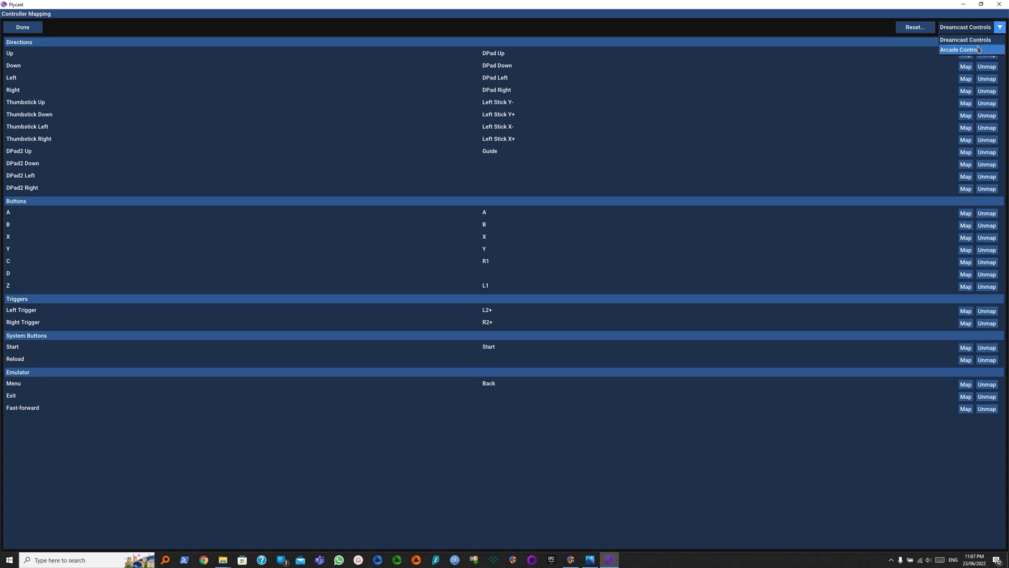
{"action": "left_click", "coordinate": [958, 49]}
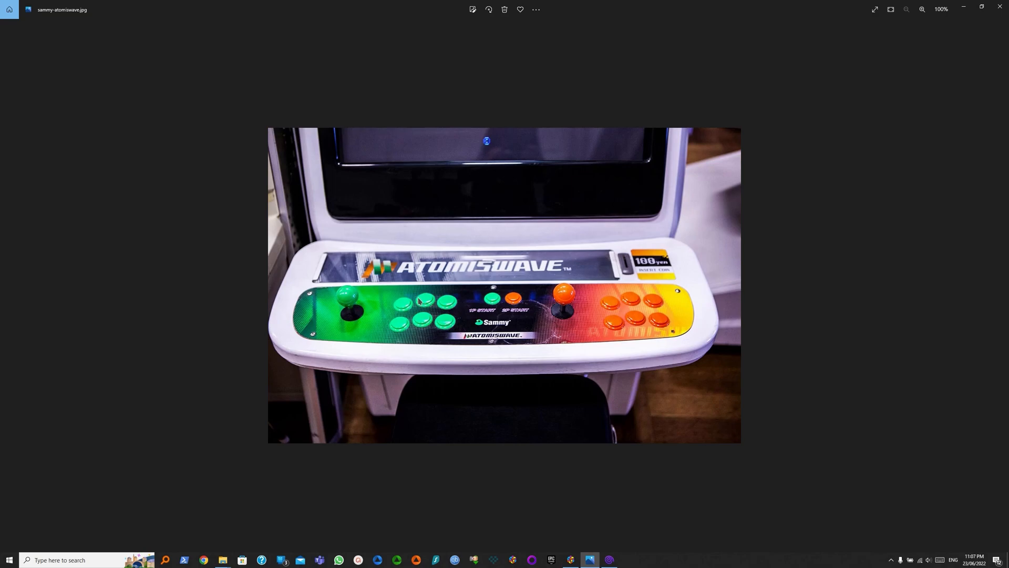
{"action": "mouse_move", "coordinate": [384, 318]}
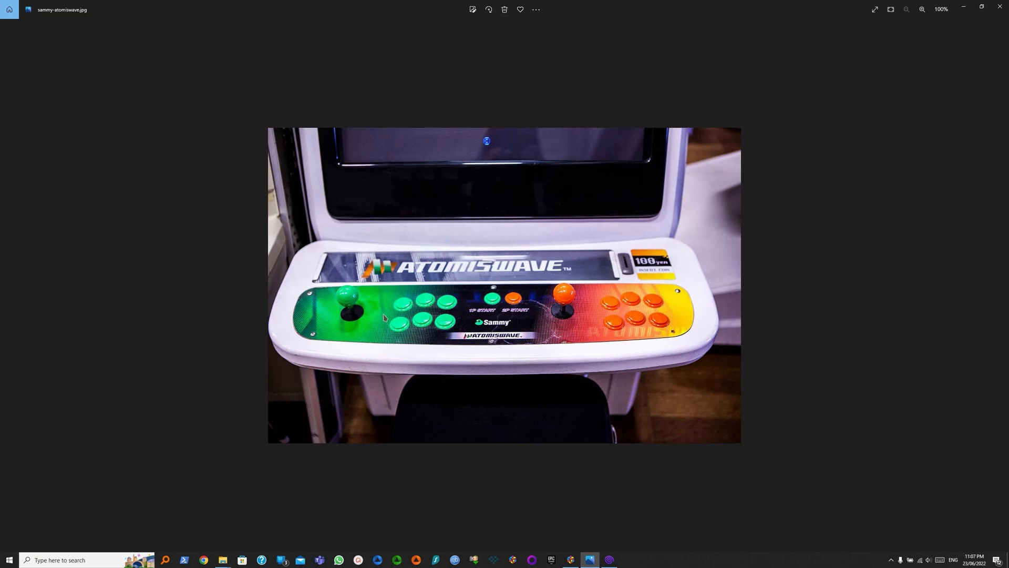
{"action": "mouse_move", "coordinate": [435, 294]}
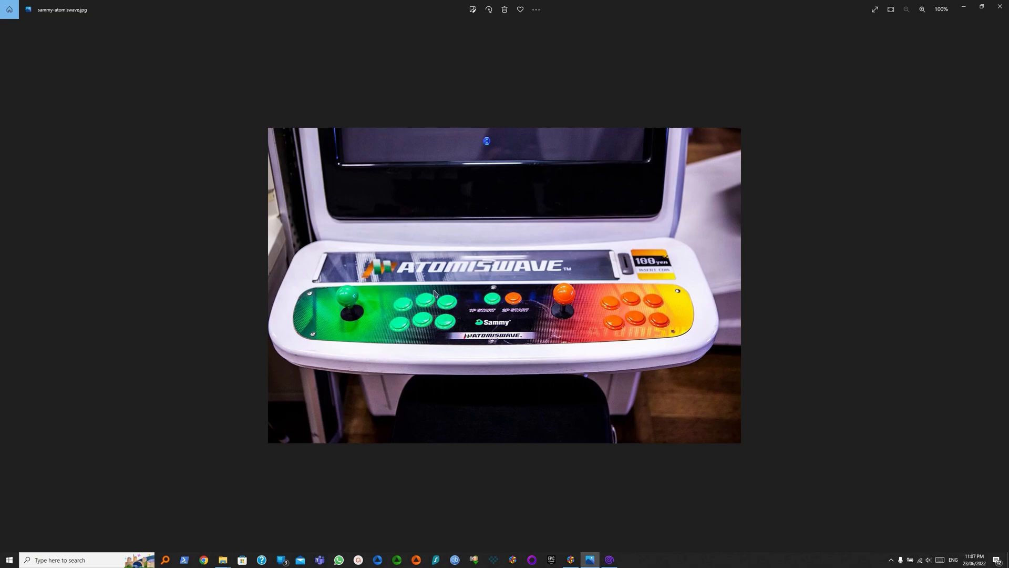
{"action": "mouse_move", "coordinate": [406, 307]}
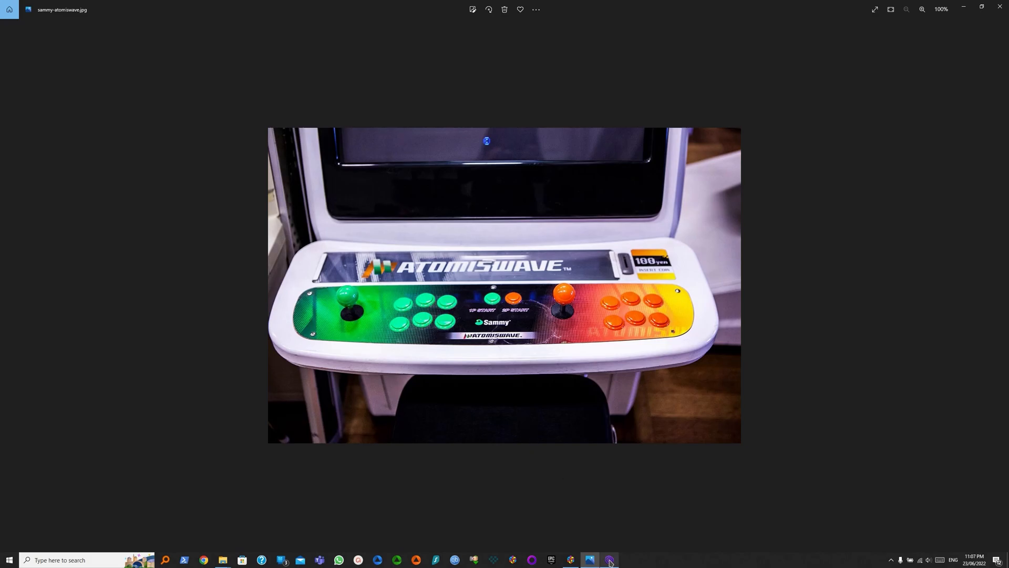
Unmap the R.Thumbstick Right, Left Trigger, Right Trigger and Menu bindings from the arcade mapping.
{"action": "left_click", "coordinate": [608, 559]}
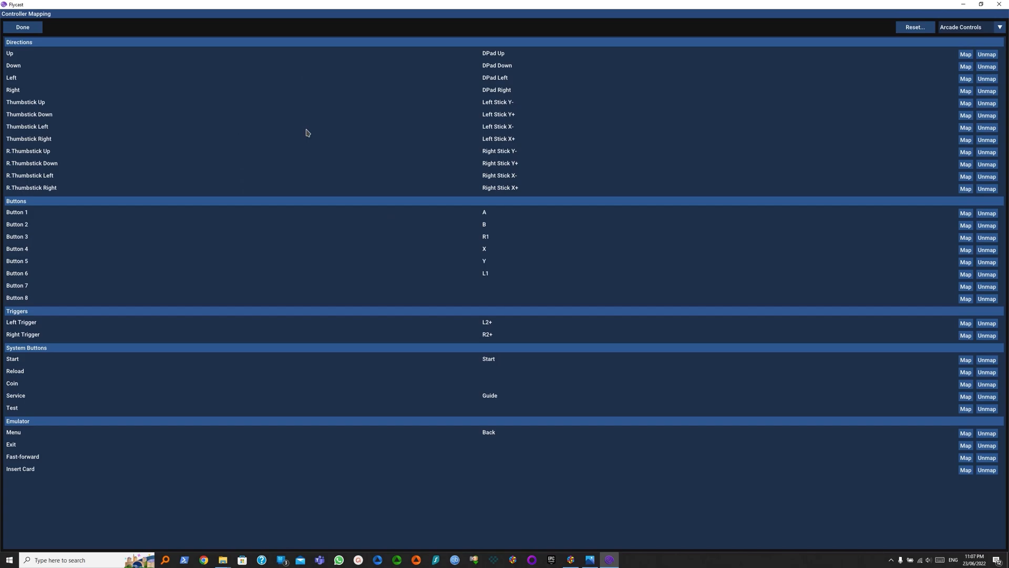
{"action": "mouse_move", "coordinate": [123, 89]}
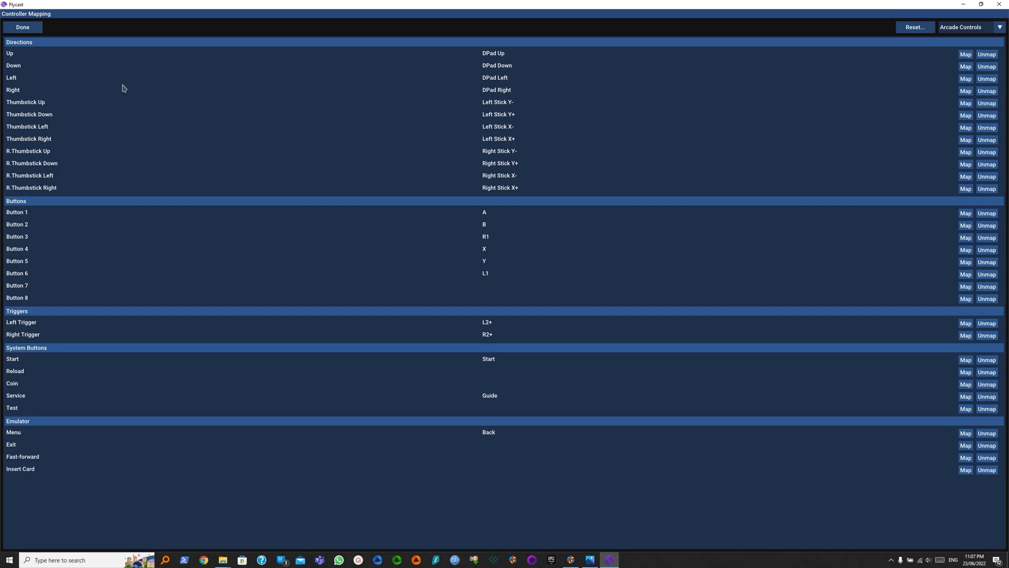
{"action": "mouse_move", "coordinate": [46, 143]}
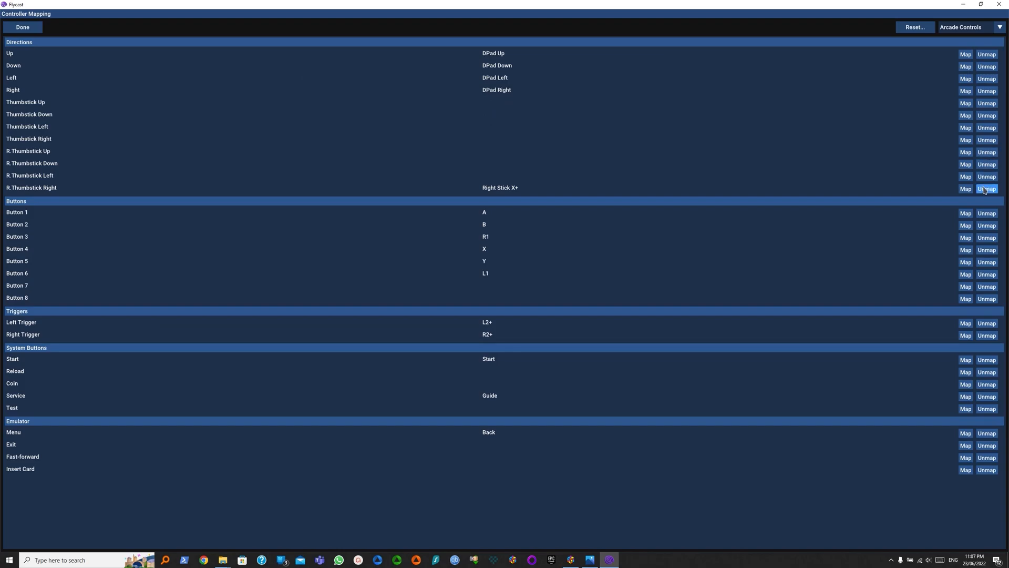
{"action": "left_click", "coordinate": [986, 188]}
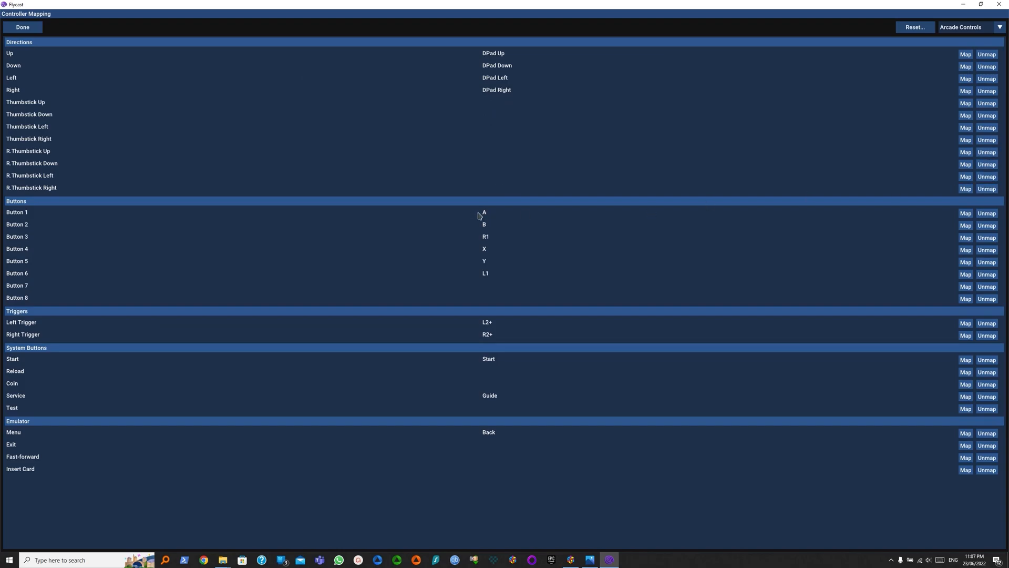
{"action": "mouse_move", "coordinate": [491, 234]}
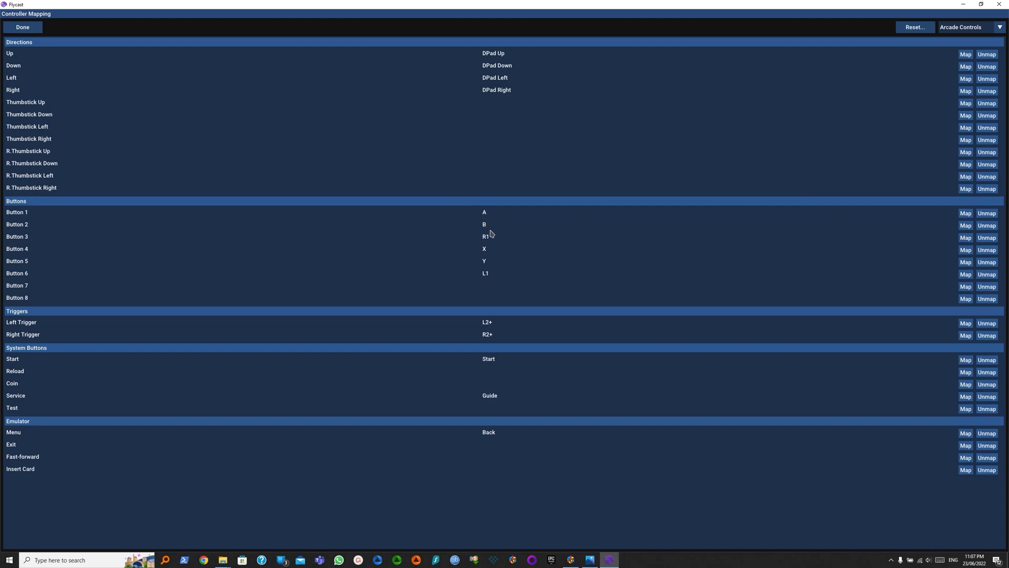
{"action": "mouse_move", "coordinate": [600, 288]}
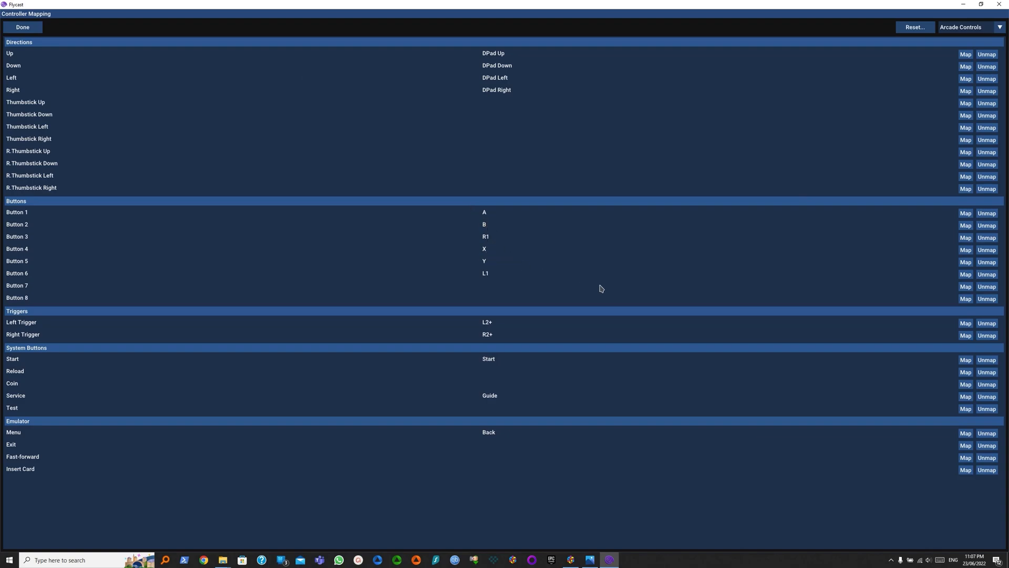
{"action": "mouse_move", "coordinate": [988, 330]}
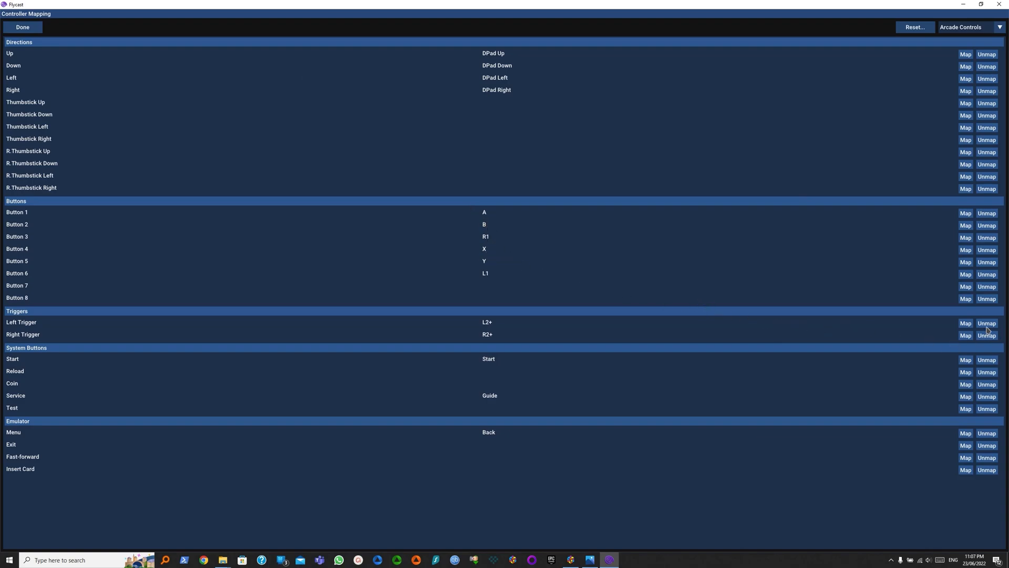
{"action": "left_click", "coordinate": [987, 322]}
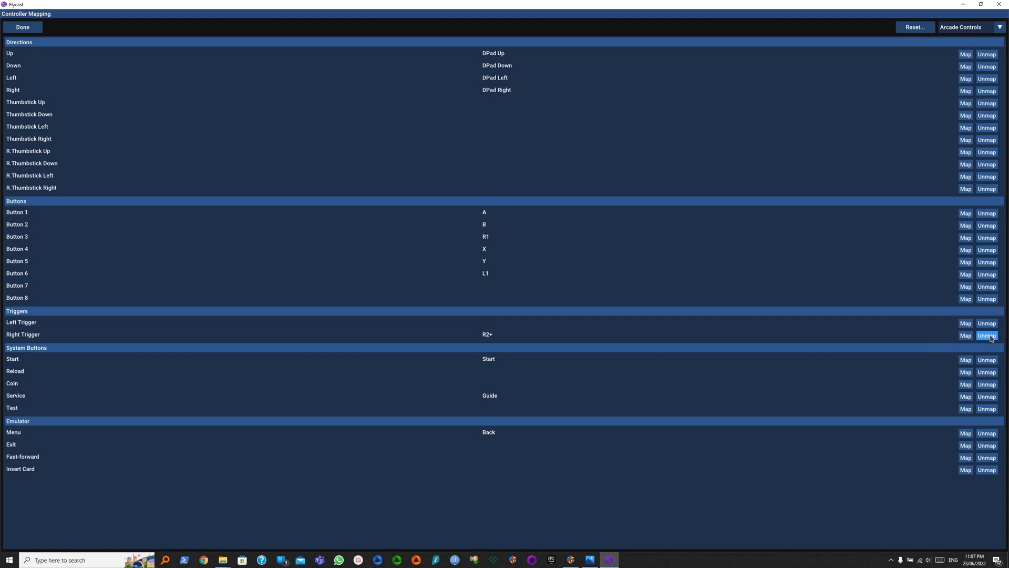
{"action": "left_click", "coordinate": [987, 335]}
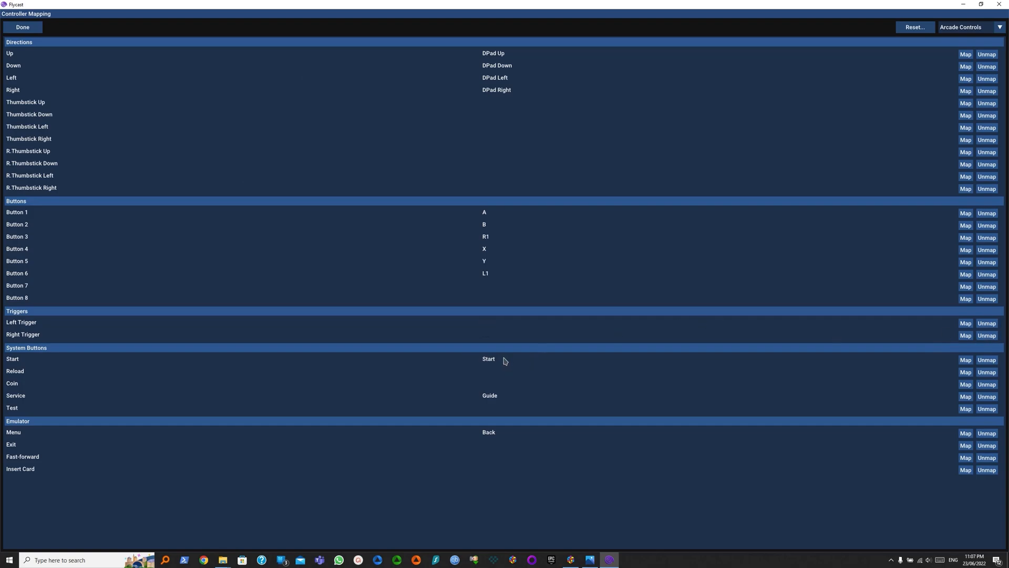
{"action": "mouse_move", "coordinate": [500, 365]}
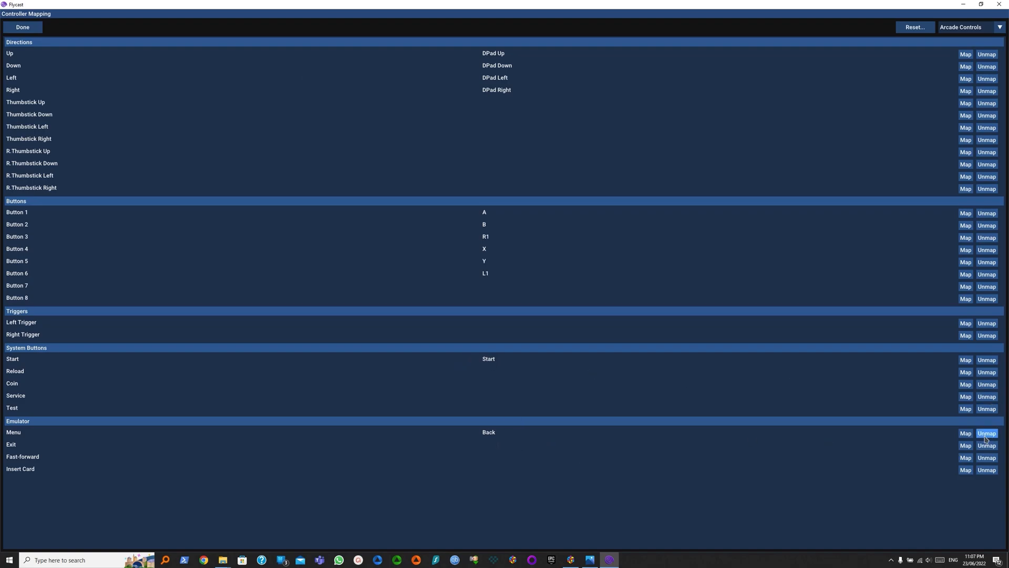
{"action": "left_click", "coordinate": [988, 433]}
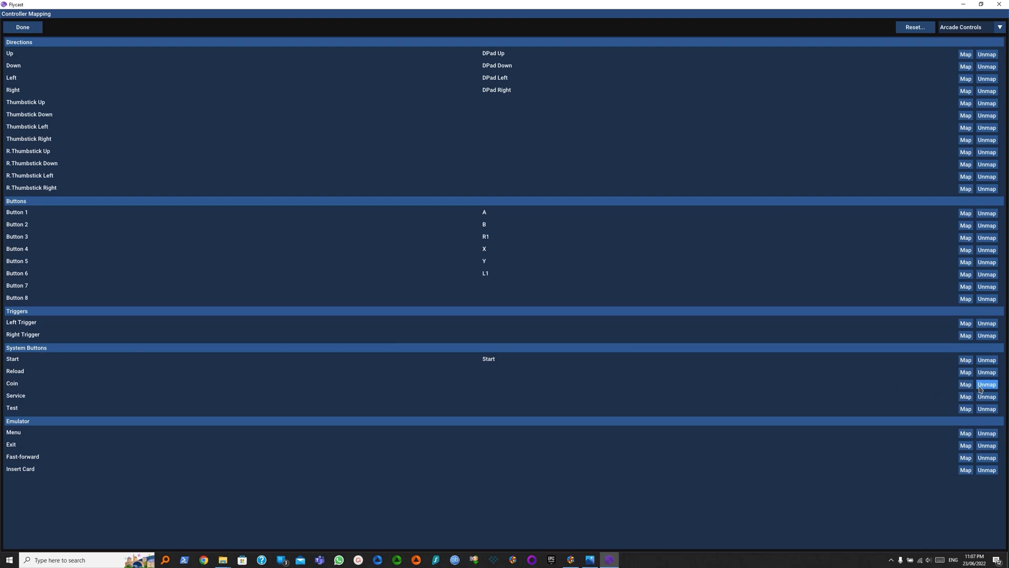
Start assigning a controller button to the Coin input.
{"action": "left_click", "coordinate": [965, 385]}
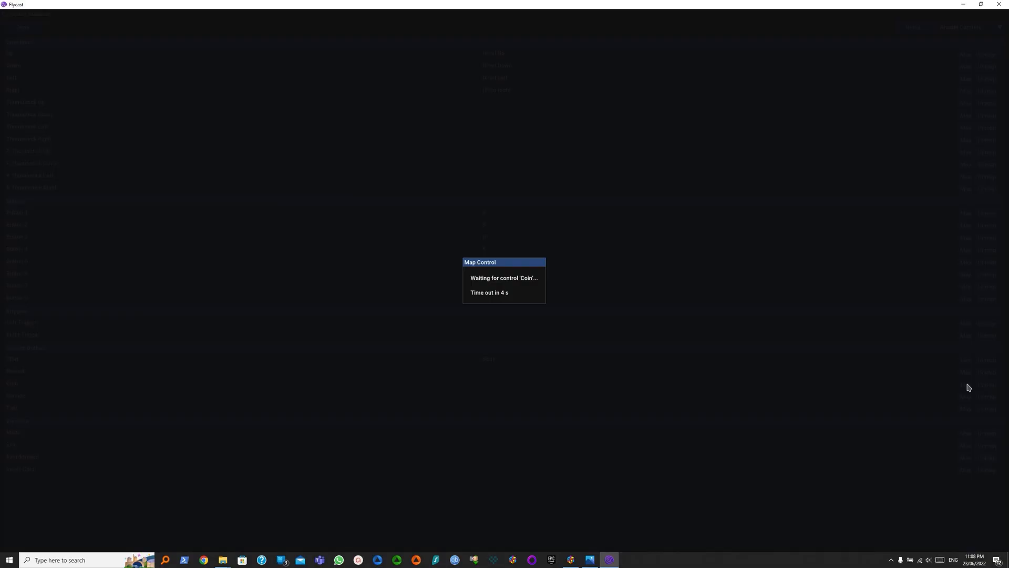
{"action": "left_click", "coordinate": [965, 385]}
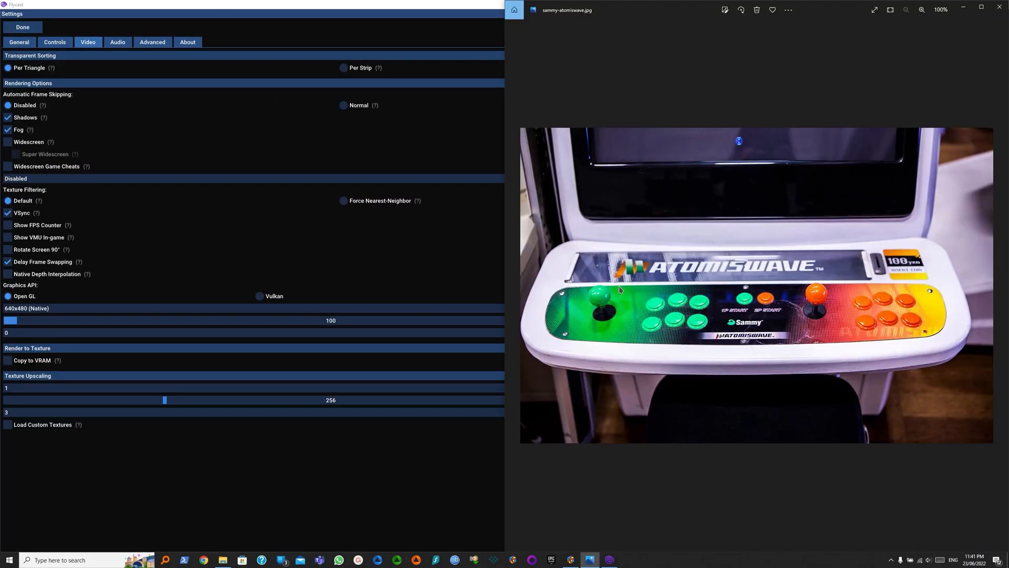
{"action": "mouse_move", "coordinate": [693, 278]}
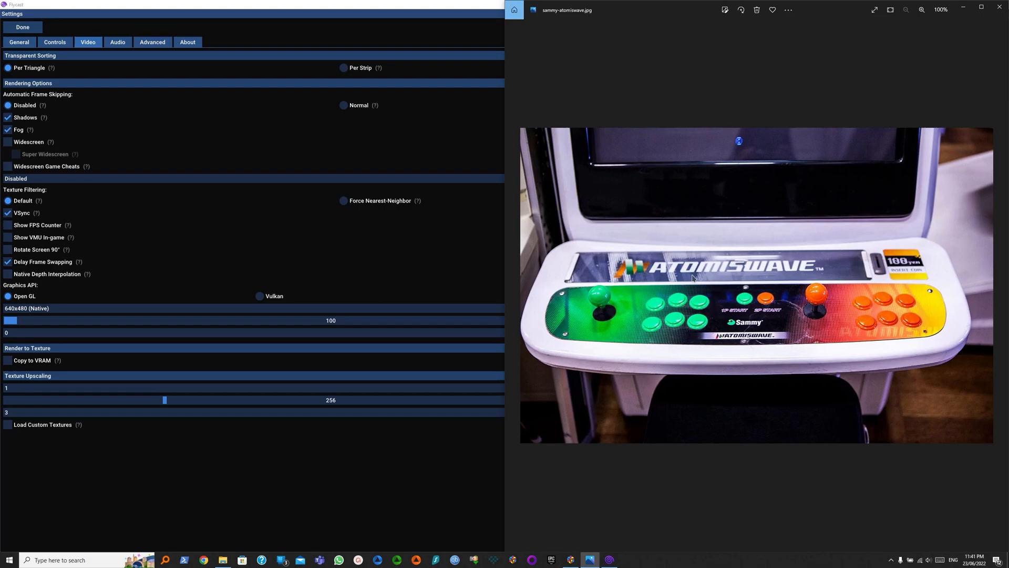
{"action": "mouse_move", "coordinate": [884, 294]}
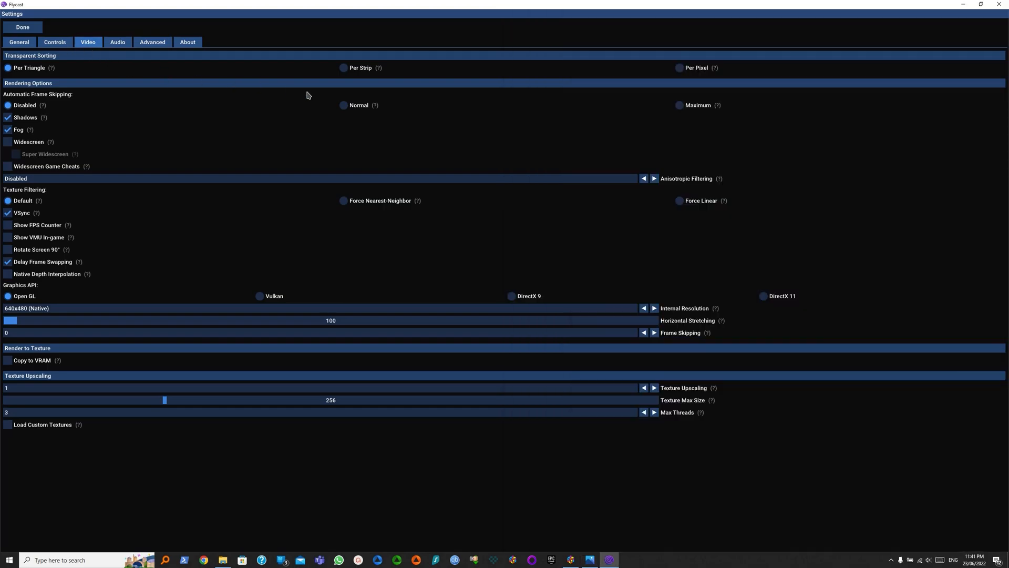
Set transparent sorting to Per Strip, graphics API to Vulkan, internal resolution to 1920x1440, and leave Settings.
{"action": "left_click", "coordinate": [343, 67]}
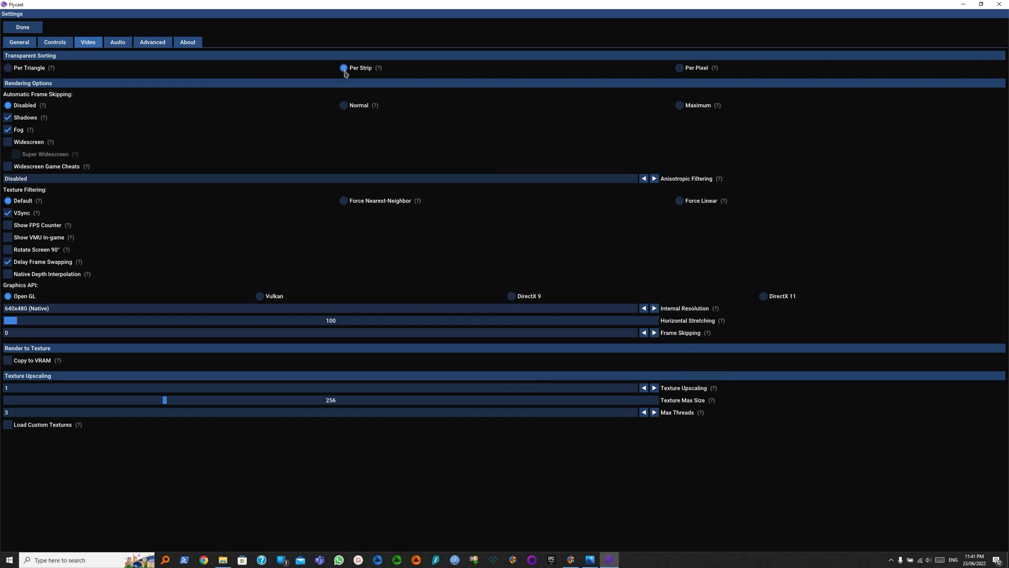
{"action": "left_click", "coordinate": [344, 67]}
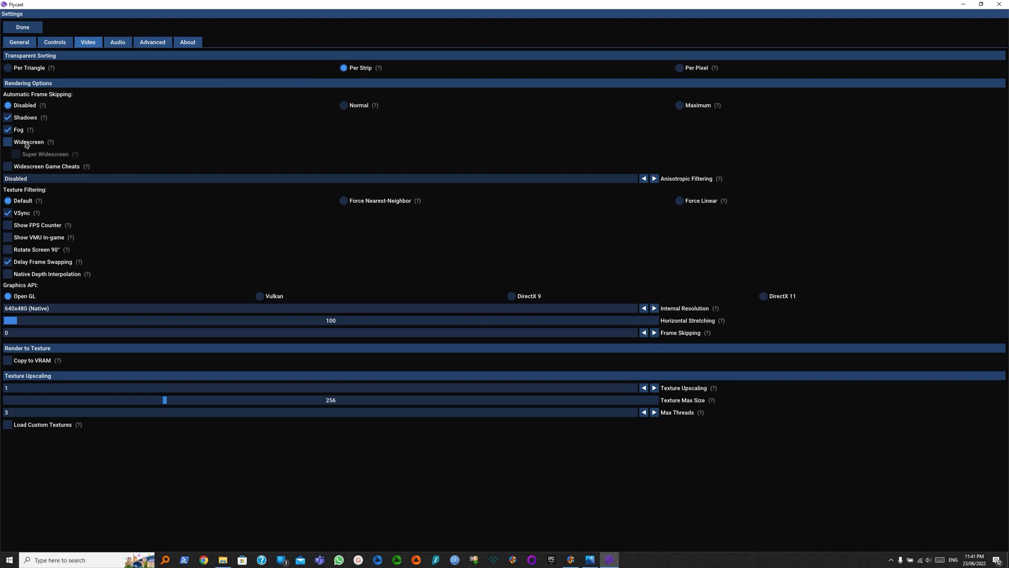
{"action": "mouse_move", "coordinate": [34, 147]}
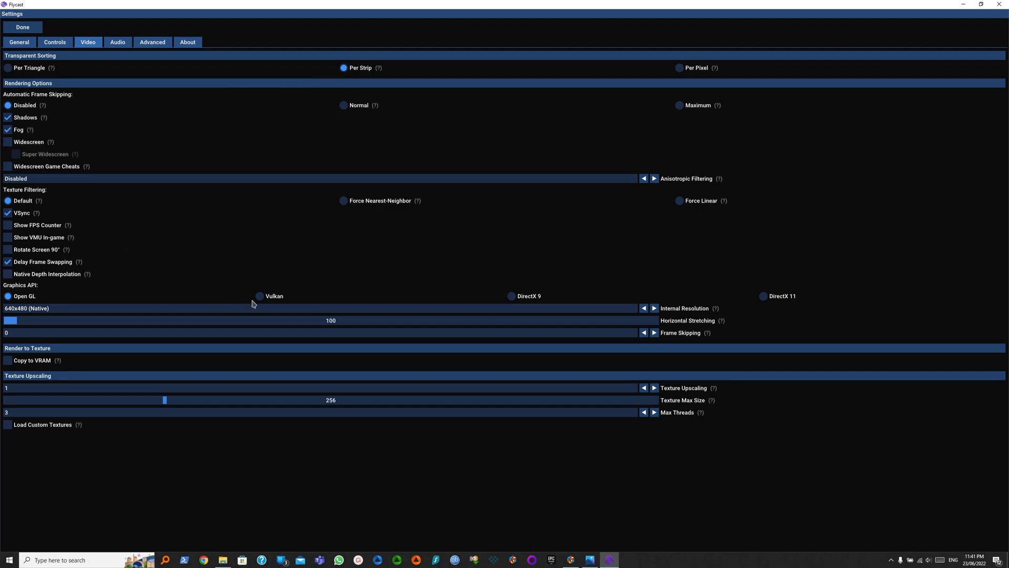
{"action": "mouse_move", "coordinate": [521, 332]}
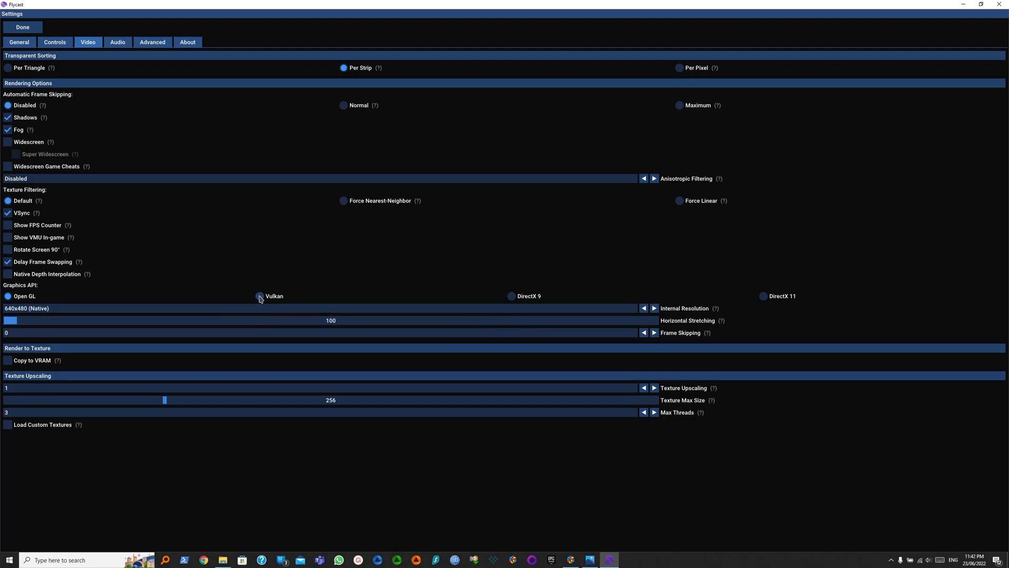
{"action": "left_click", "coordinate": [260, 297]}
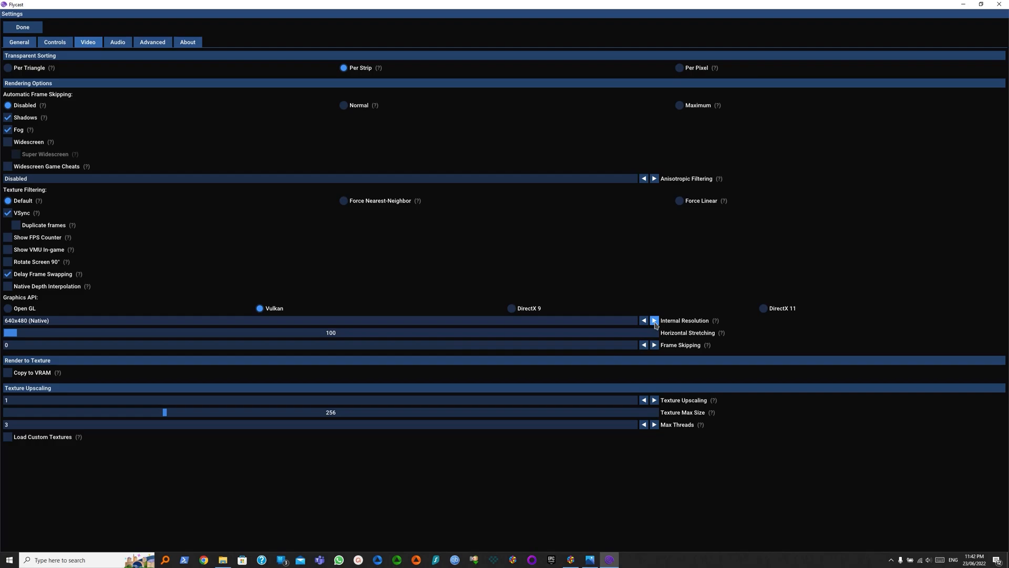
{"action": "left_click", "coordinate": [654, 321]}
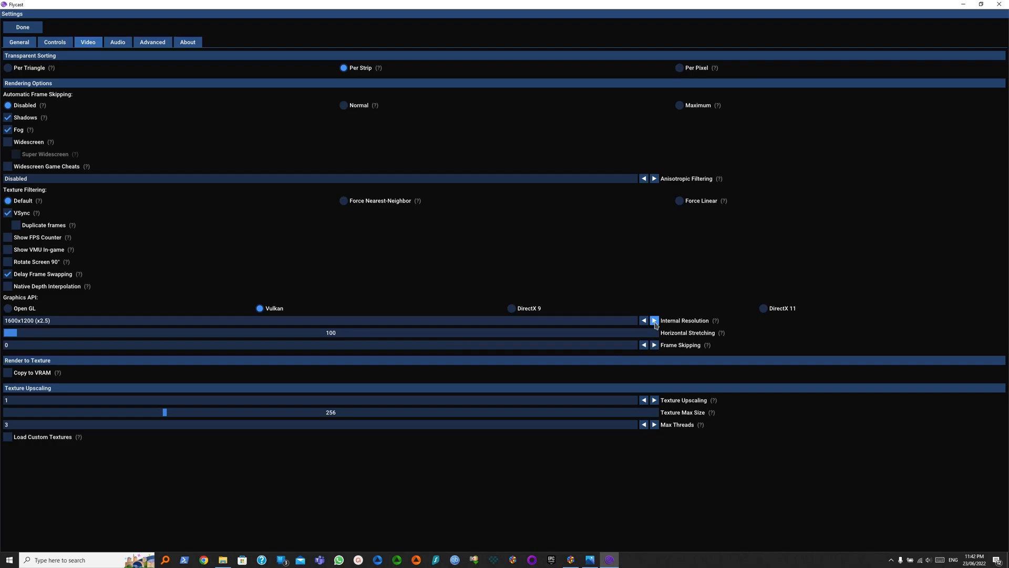
{"action": "left_click", "coordinate": [654, 321]}
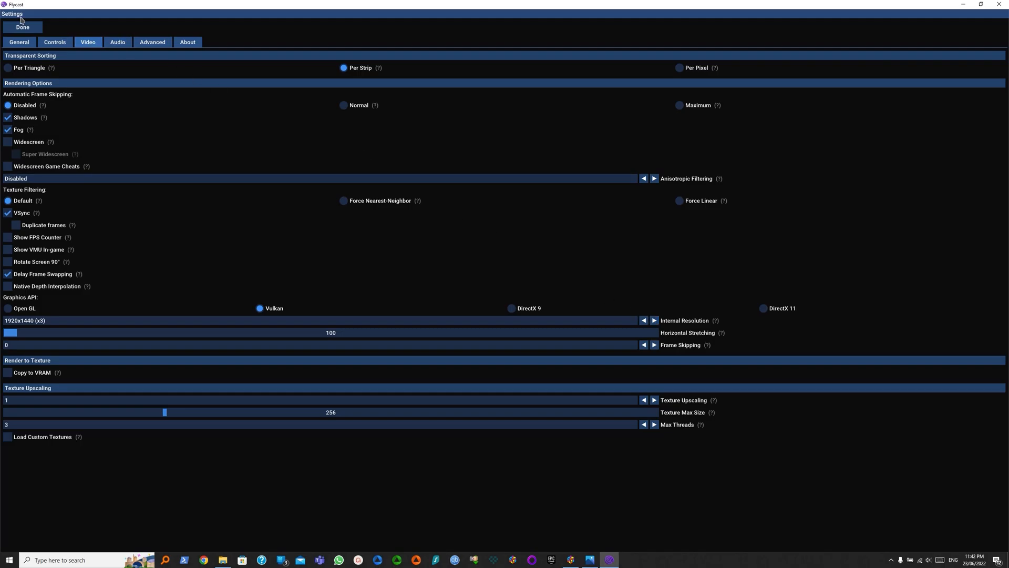
{"action": "left_click", "coordinate": [22, 27]}
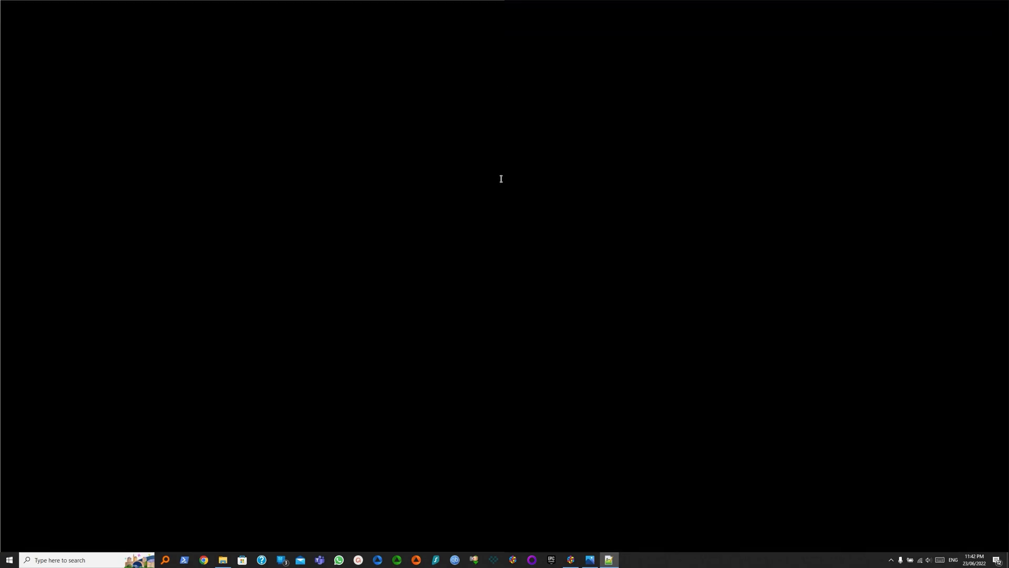
Set fullscreen = yes under [window] in Flycast's emu.cfg.
{"action": "left_click", "coordinate": [608, 559]}
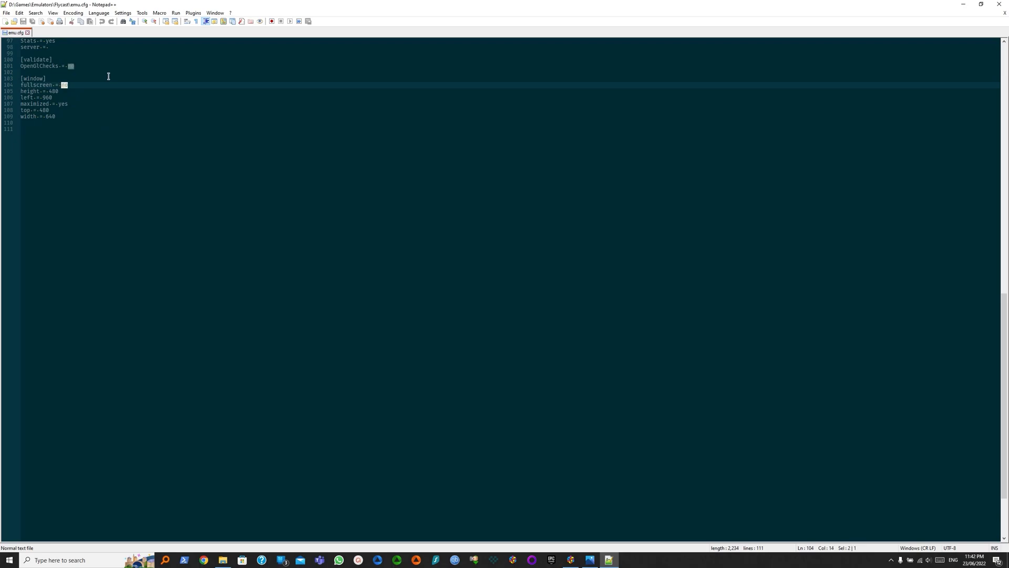
{"action": "type", "text": "yes"}
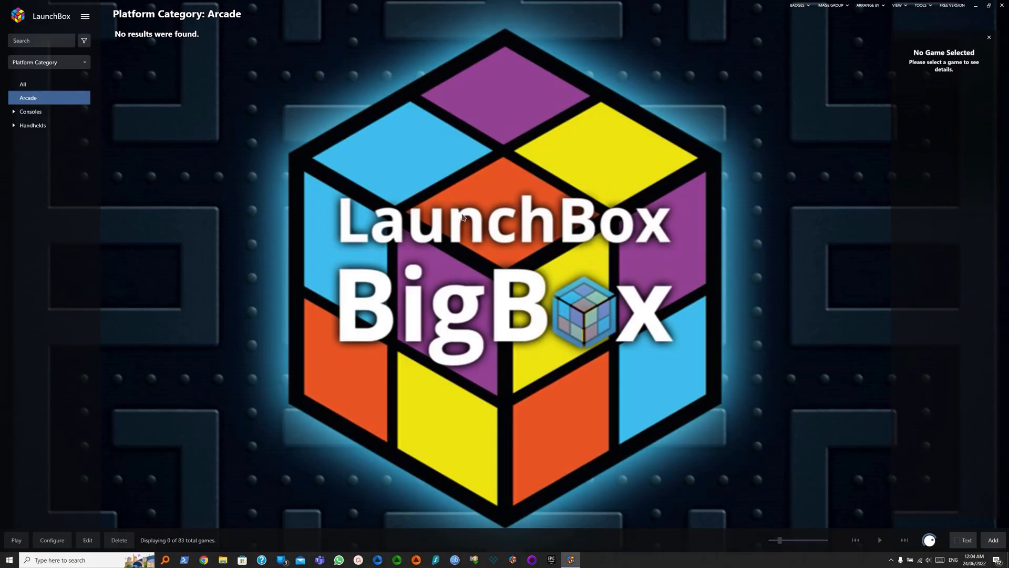
{"action": "mouse_move", "coordinate": [416, 230]}
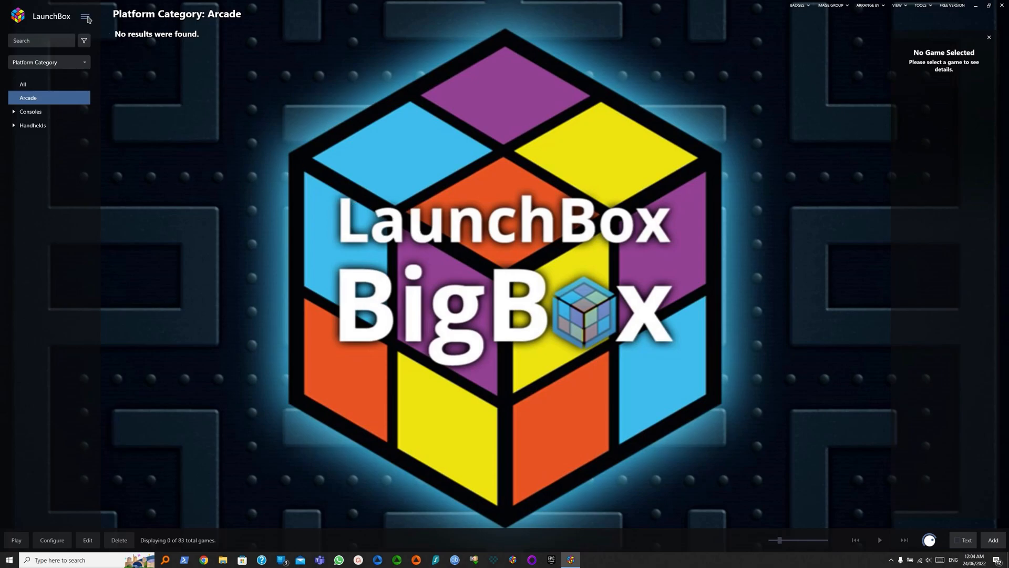
Start the Import ROM Files wizard from Tools > Import.
{"action": "left_click", "coordinate": [84, 16]}
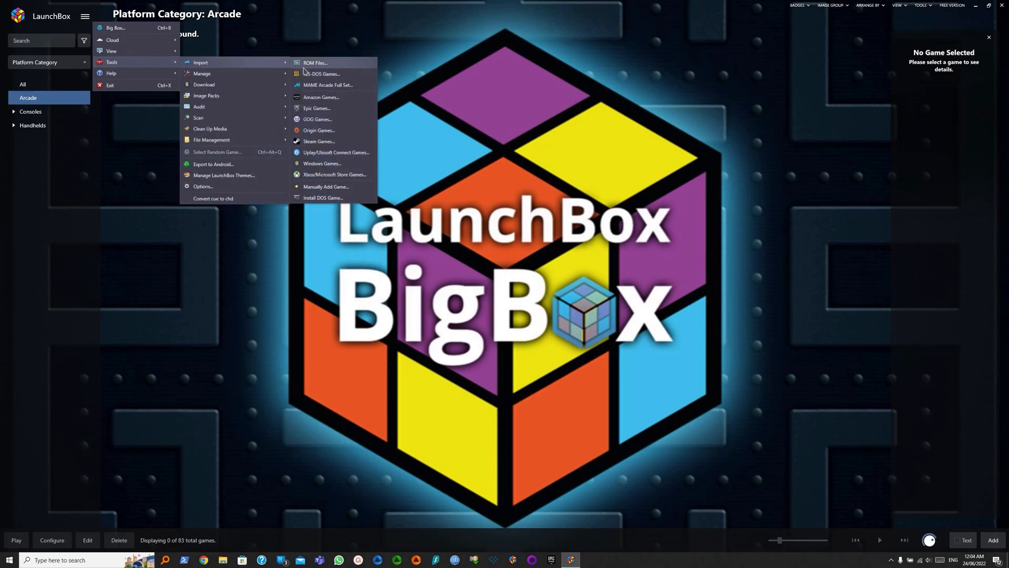
{"action": "left_click", "coordinate": [314, 62]}
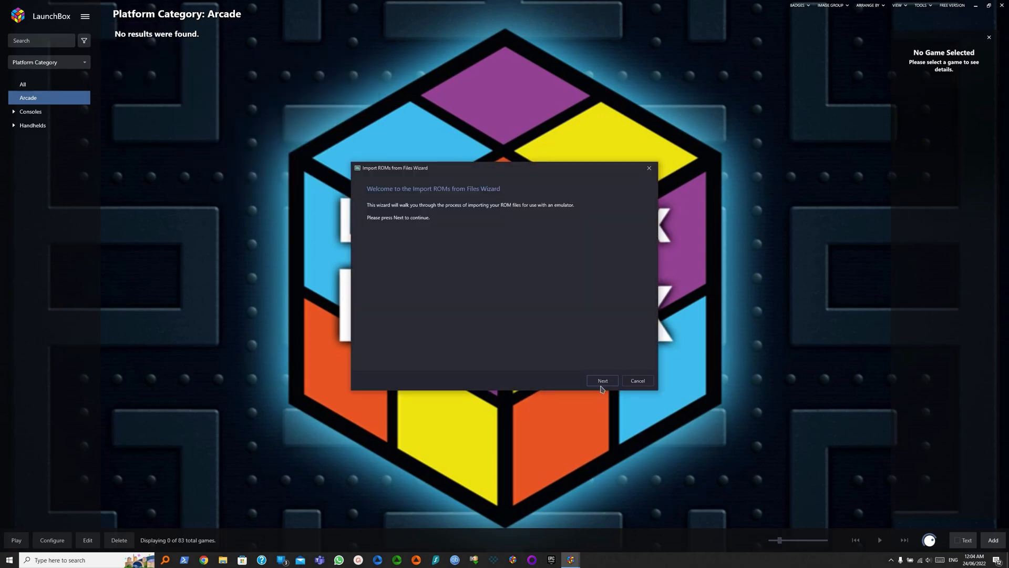
Add dolphin.zip from ROMs\Atomiswave and keep Sammy Atomiswave as its platform.
{"action": "left_click", "coordinate": [601, 381]}
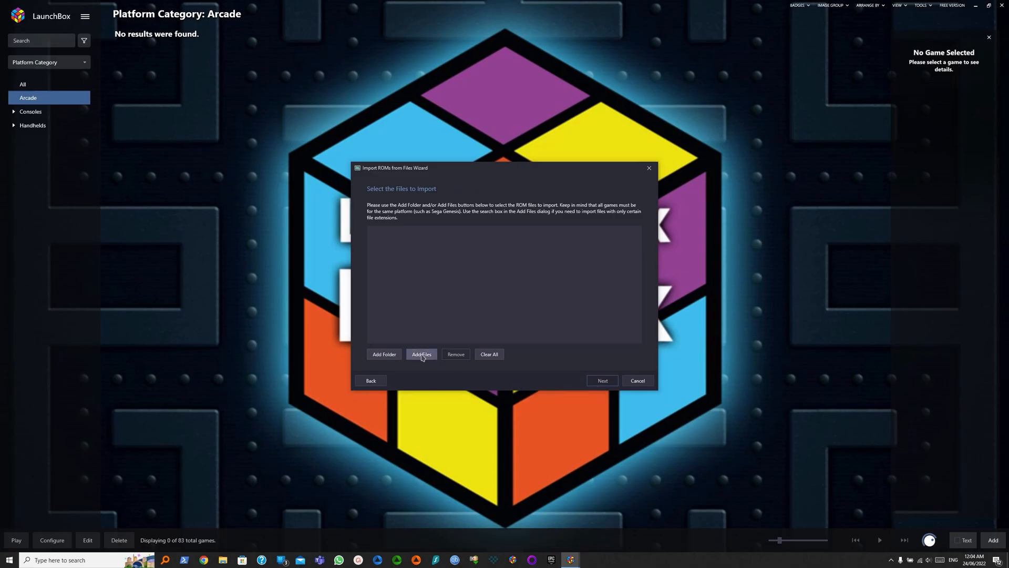
{"action": "left_click", "coordinate": [420, 355]}
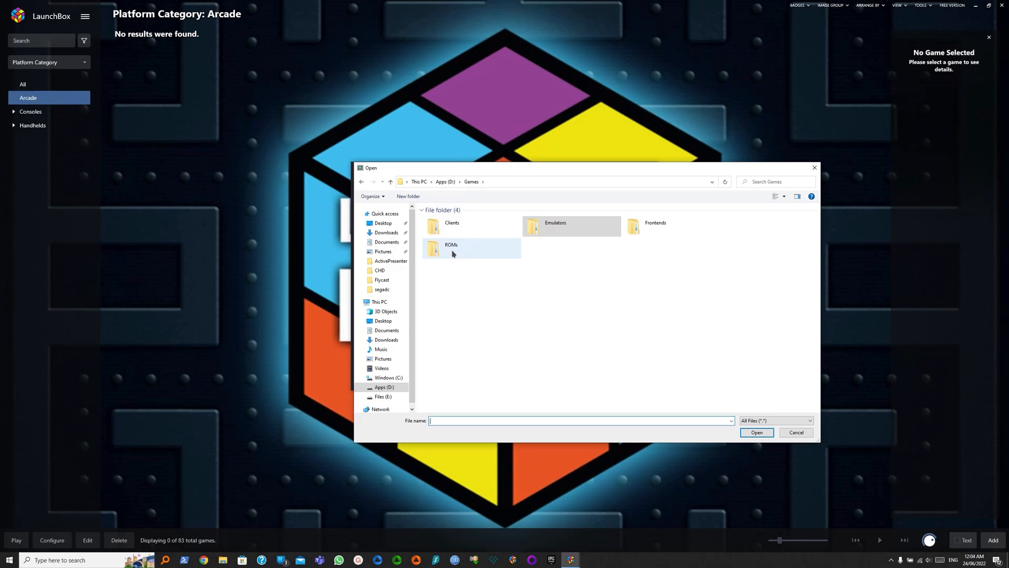
{"action": "double_click", "coordinate": [451, 249]}
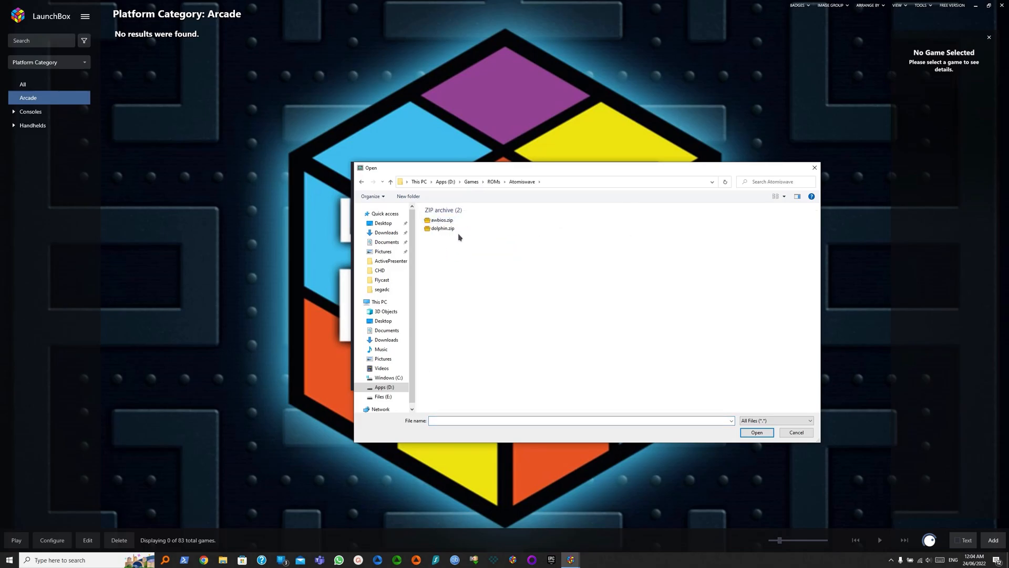
{"action": "mouse_move", "coordinate": [442, 229]}
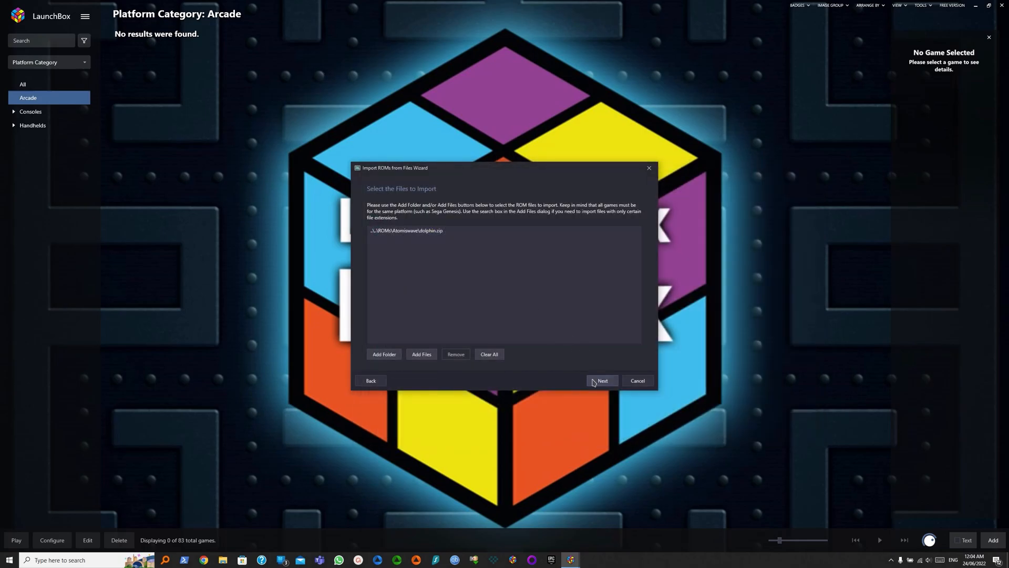
{"action": "left_click", "coordinate": [601, 380]}
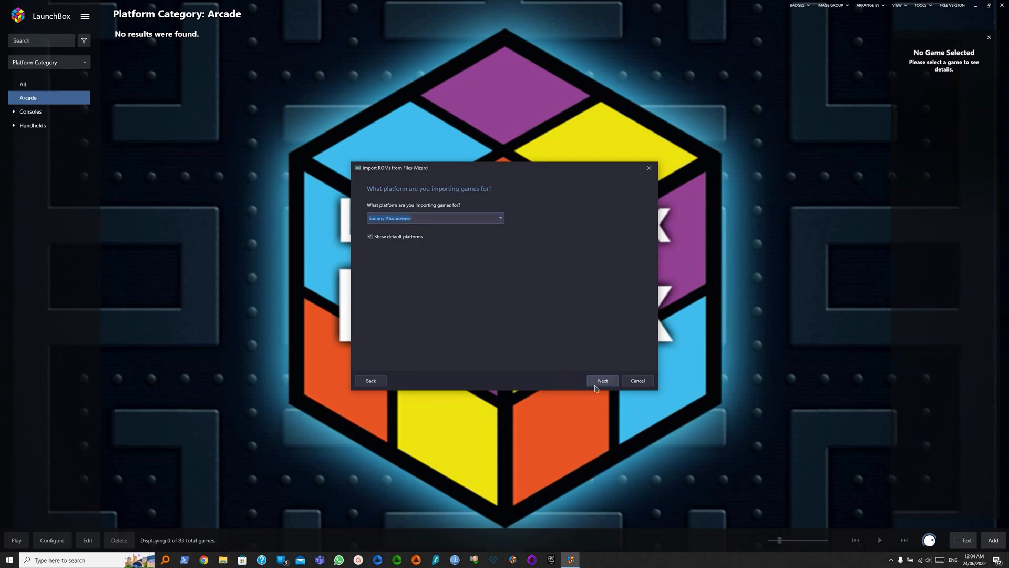
{"action": "left_click", "coordinate": [602, 380]}
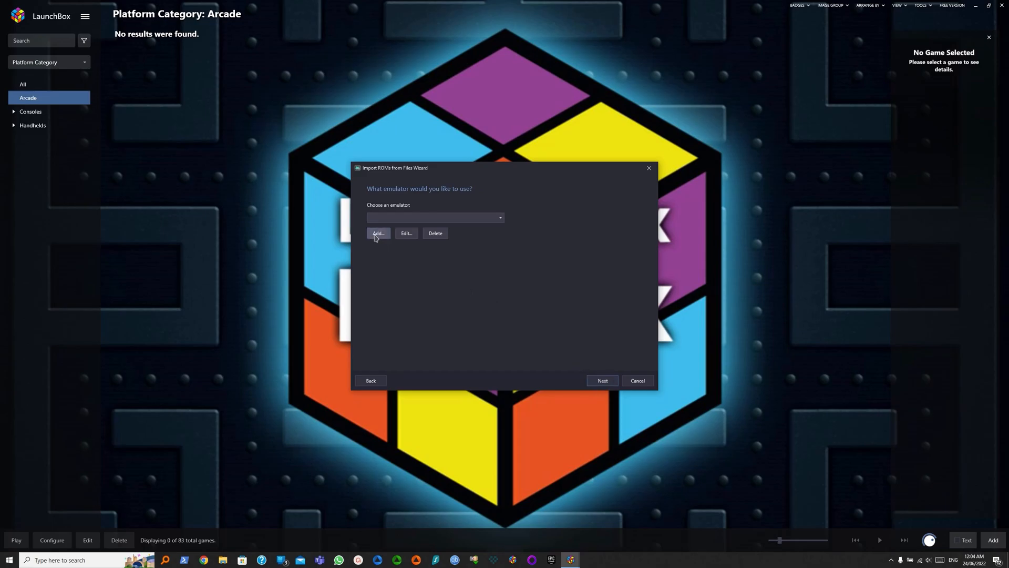
Create a Flycast emulator entry pointing at flycast.exe with its console window hidden.
{"action": "left_click", "coordinate": [378, 233]}
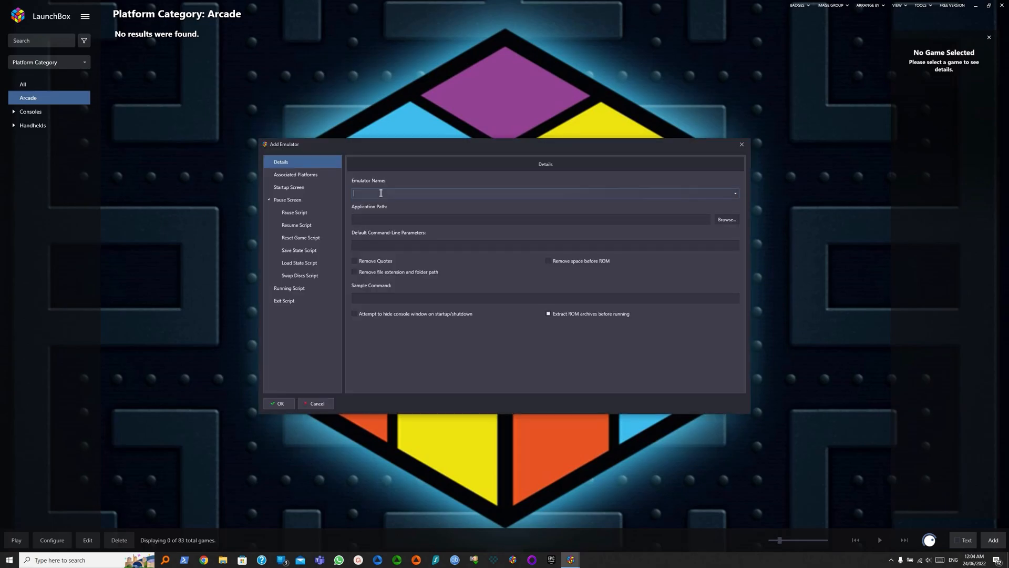
{"action": "type", "text": "Flycast"}
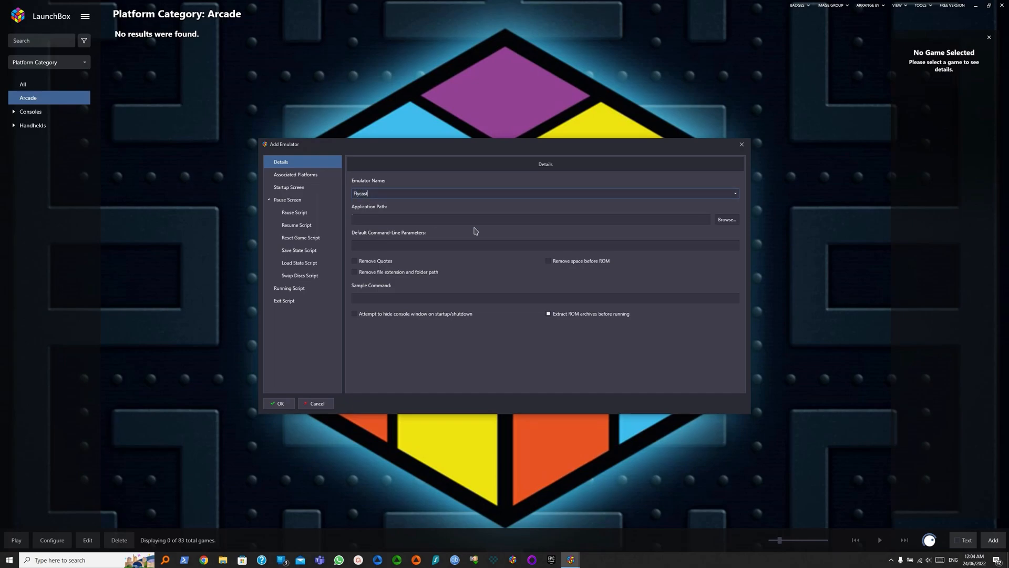
{"action": "left_click", "coordinate": [726, 221]}
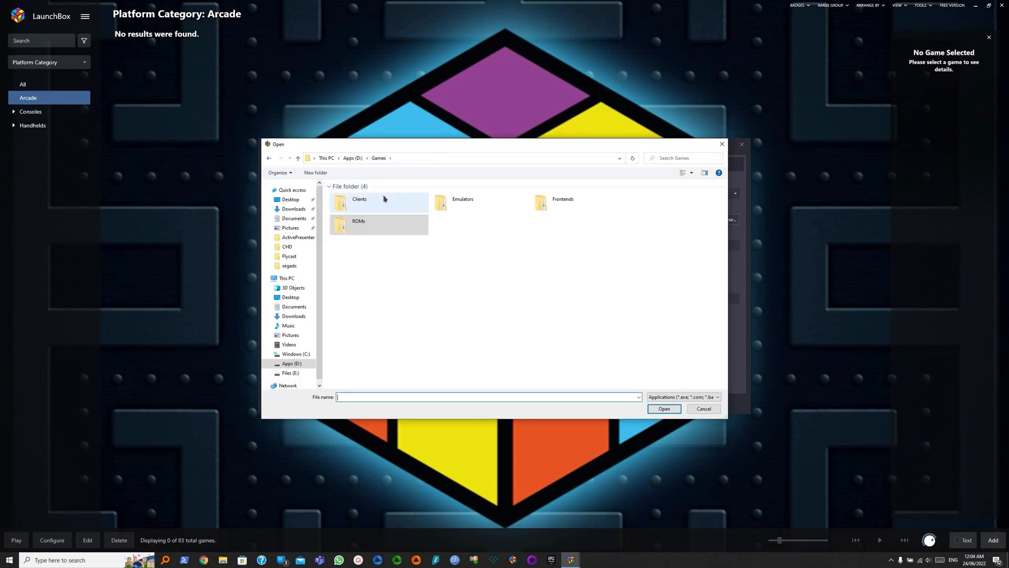
{"action": "double_click", "coordinate": [463, 202]}
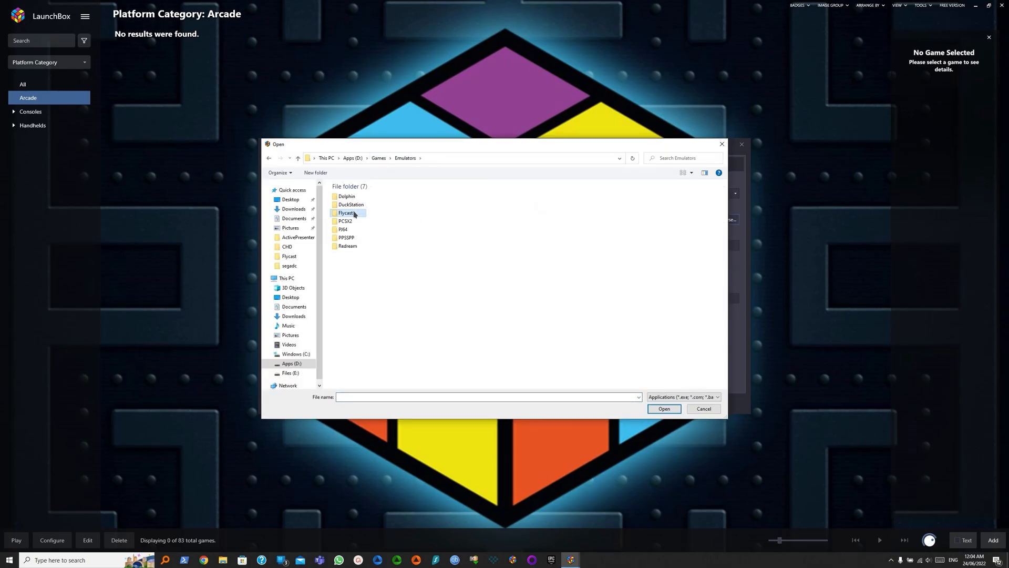
{"action": "left_click", "coordinate": [663, 409]}
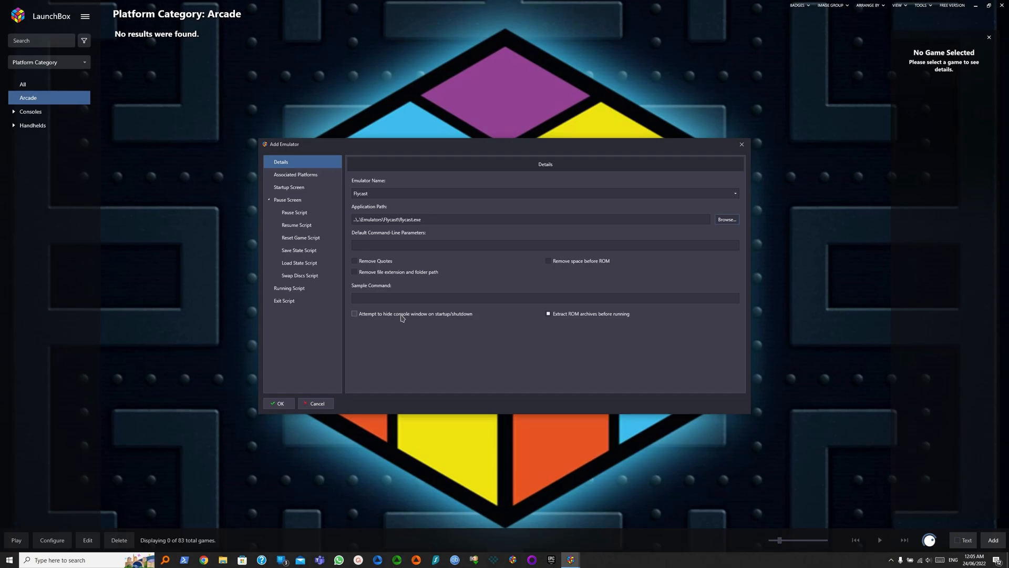
{"action": "left_click", "coordinate": [354, 315]}
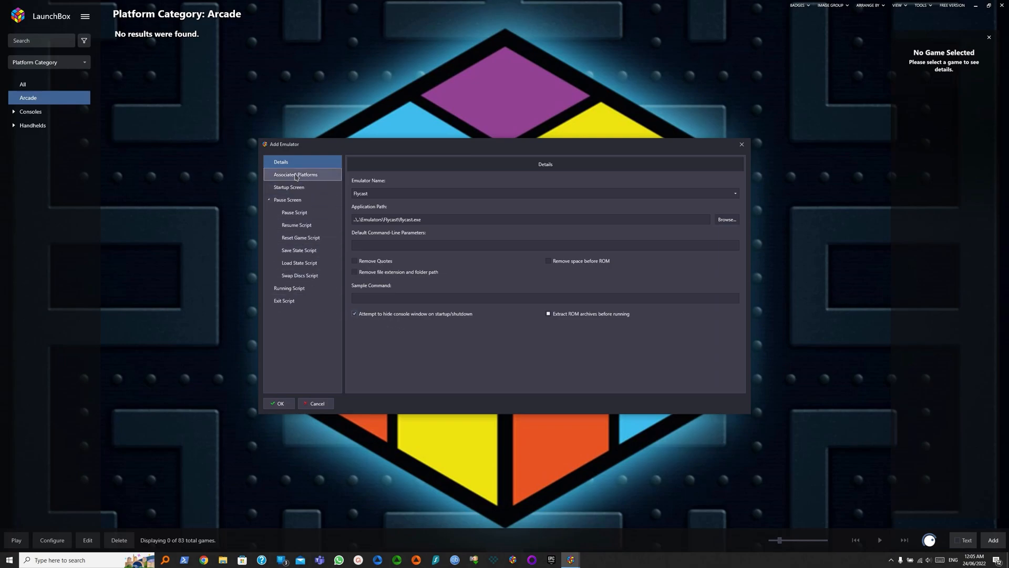
Associate Sammy Atomiswave with Flycast as its default emulator and save the entry.
{"action": "left_click", "coordinate": [297, 175]}
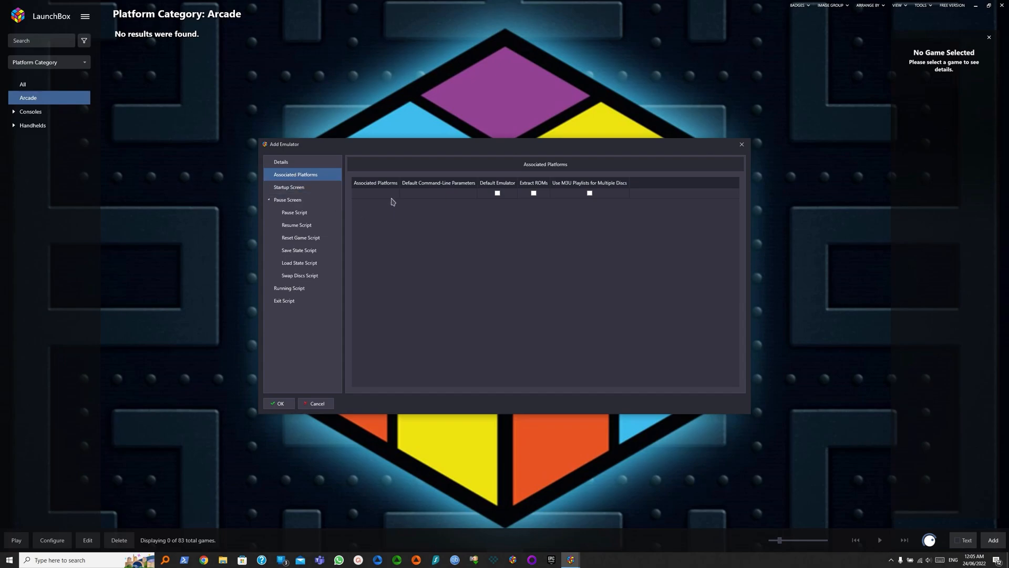
{"action": "left_click", "coordinate": [375, 194]}
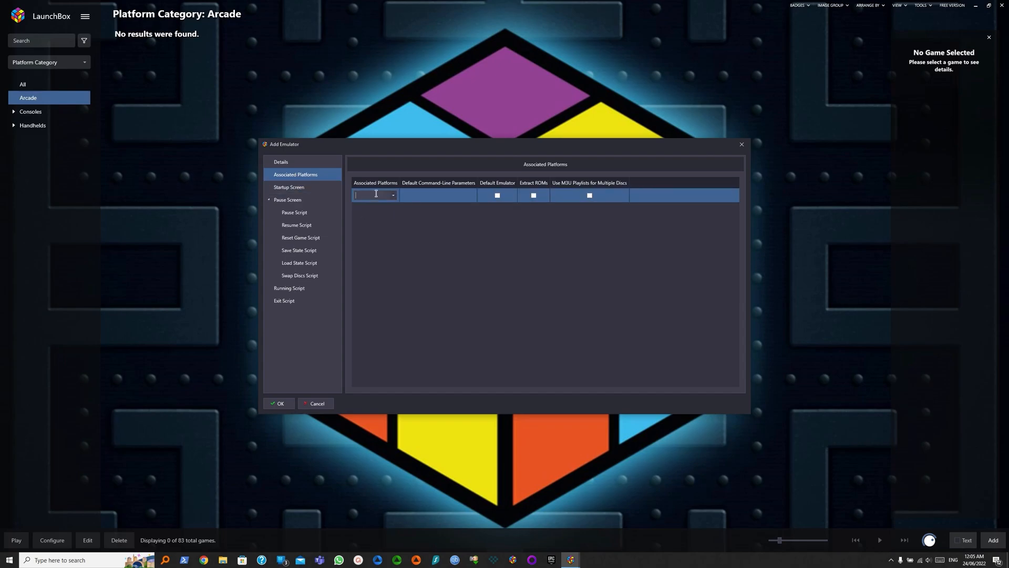
{"action": "left_click", "coordinate": [376, 196]}
{"action": "type", "text": "Sammy Atomiswave"}
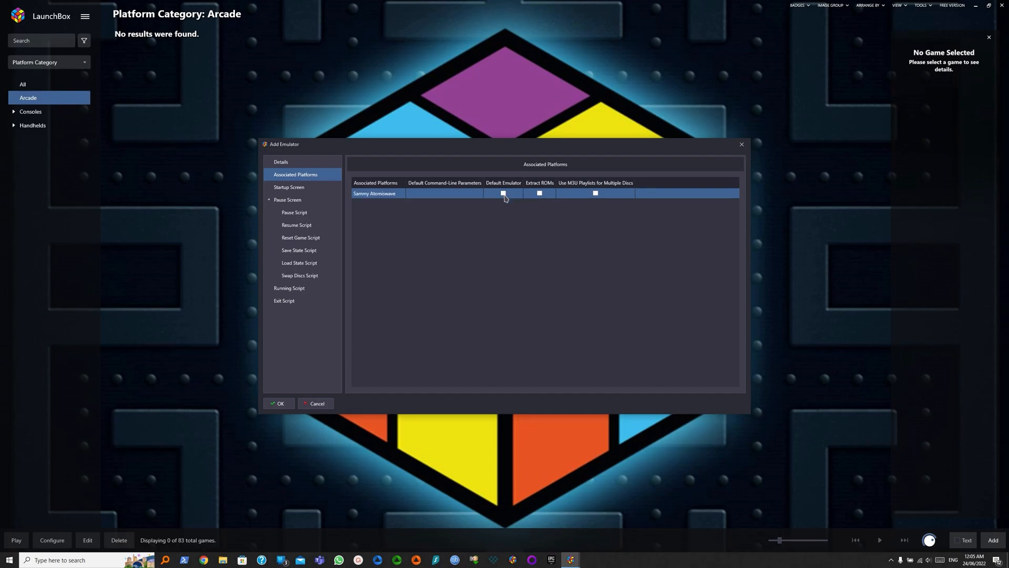
{"action": "left_click", "coordinate": [503, 193]}
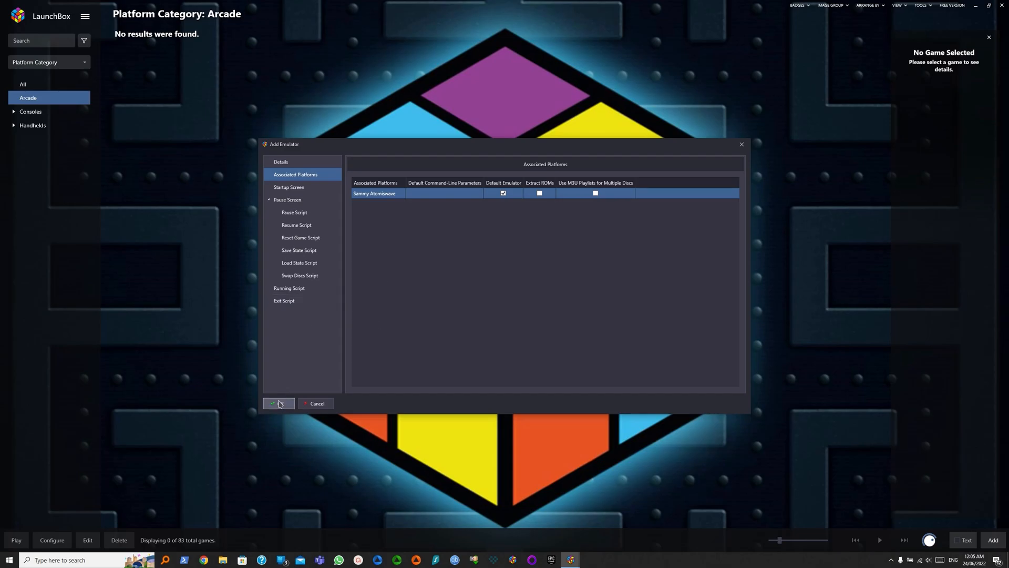
{"action": "left_click", "coordinate": [276, 404]}
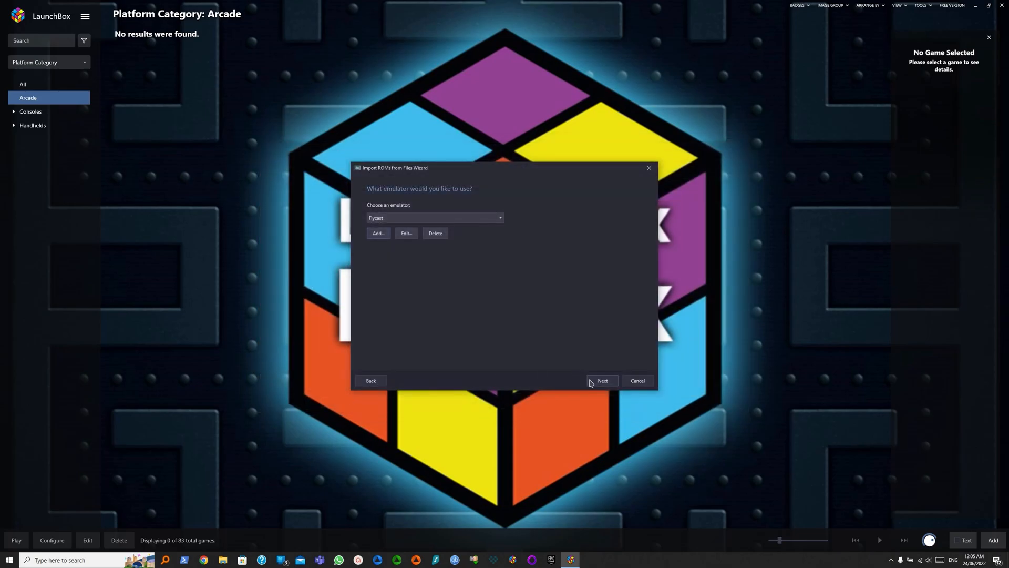
Accept Flycast, local metadata and image choices, skipping EmuMovies media.
{"action": "left_click", "coordinate": [601, 381]}
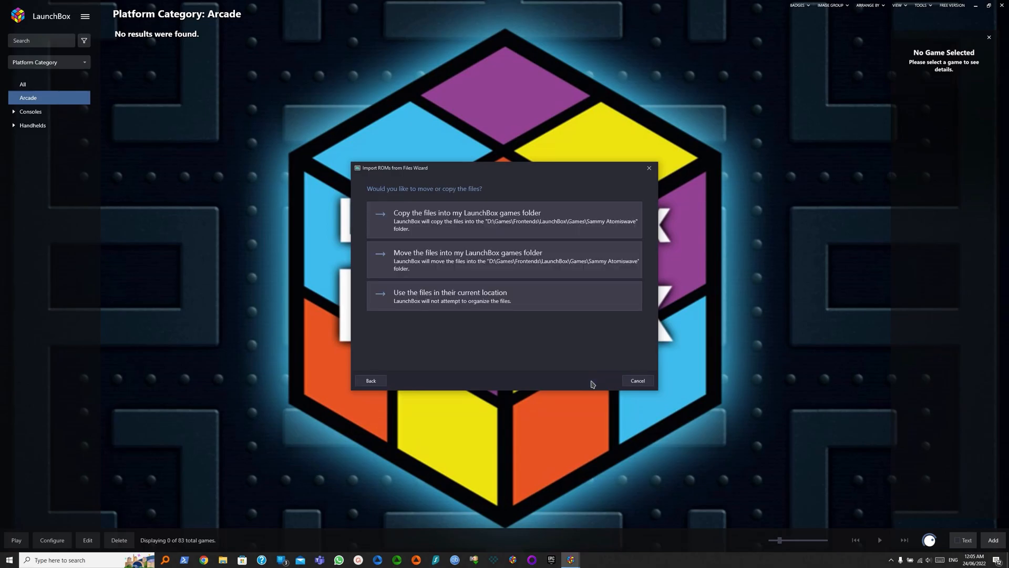
{"action": "mouse_move", "coordinate": [450, 296]}
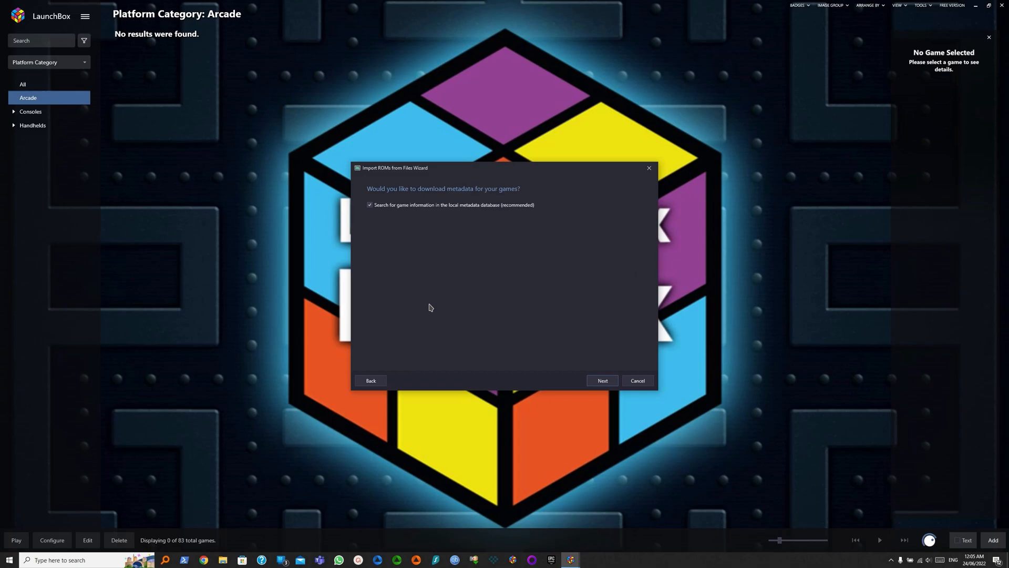
{"action": "left_click", "coordinate": [601, 380]}
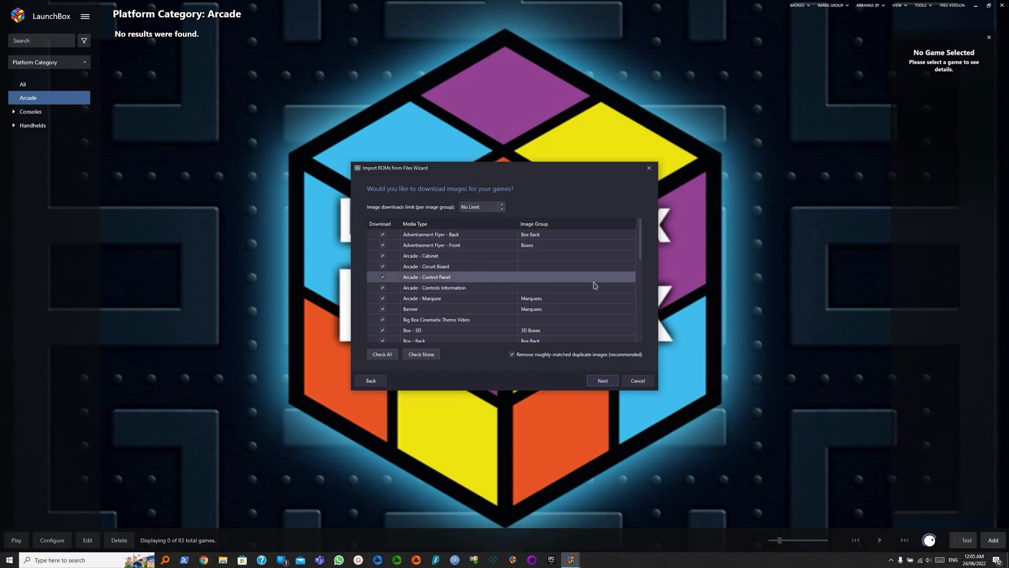
{"action": "left_click", "coordinate": [601, 381]}
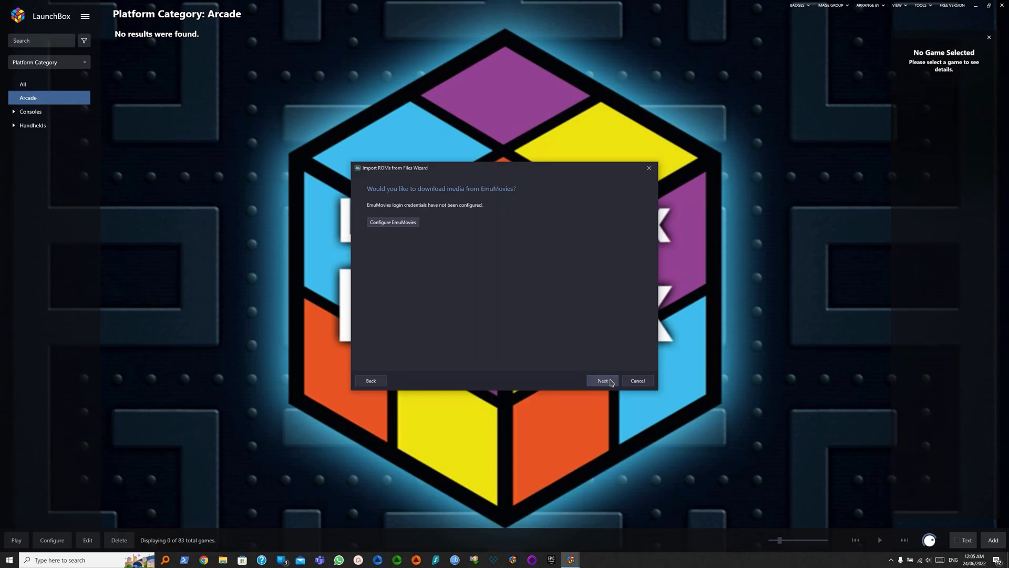
{"action": "mouse_move", "coordinate": [449, 238]}
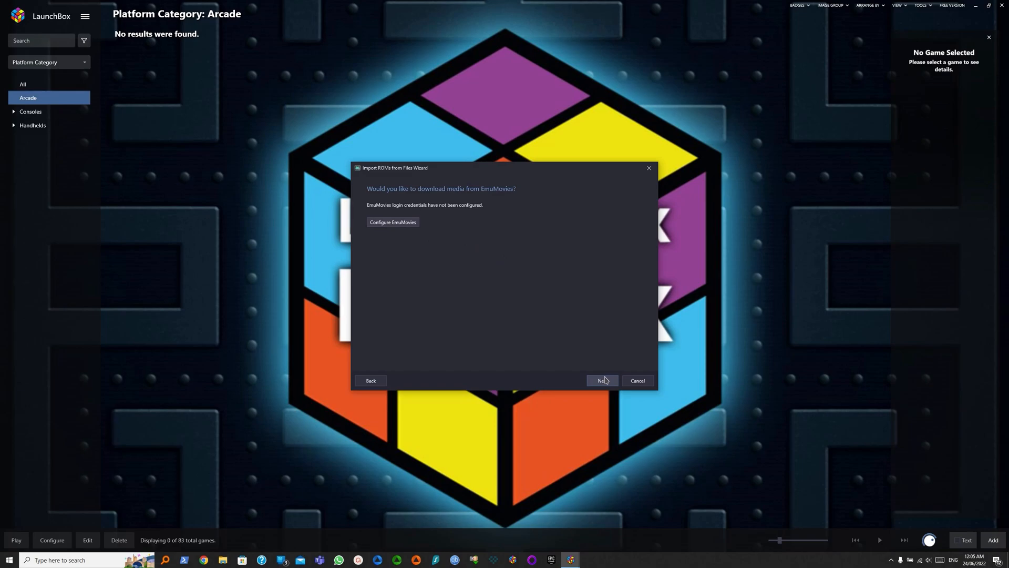
{"action": "left_click", "coordinate": [601, 380]}
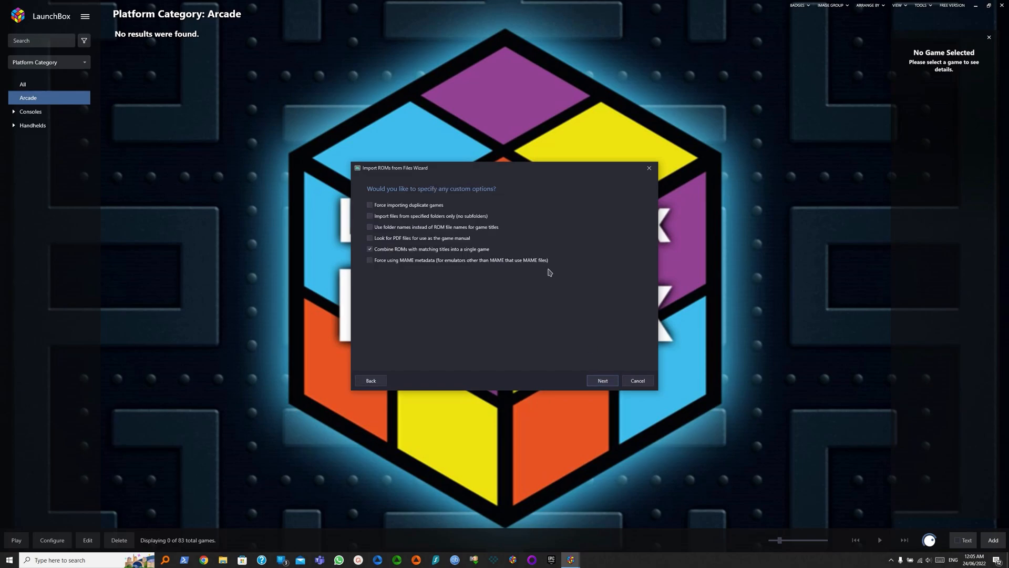
{"action": "mouse_move", "coordinate": [497, 276]}
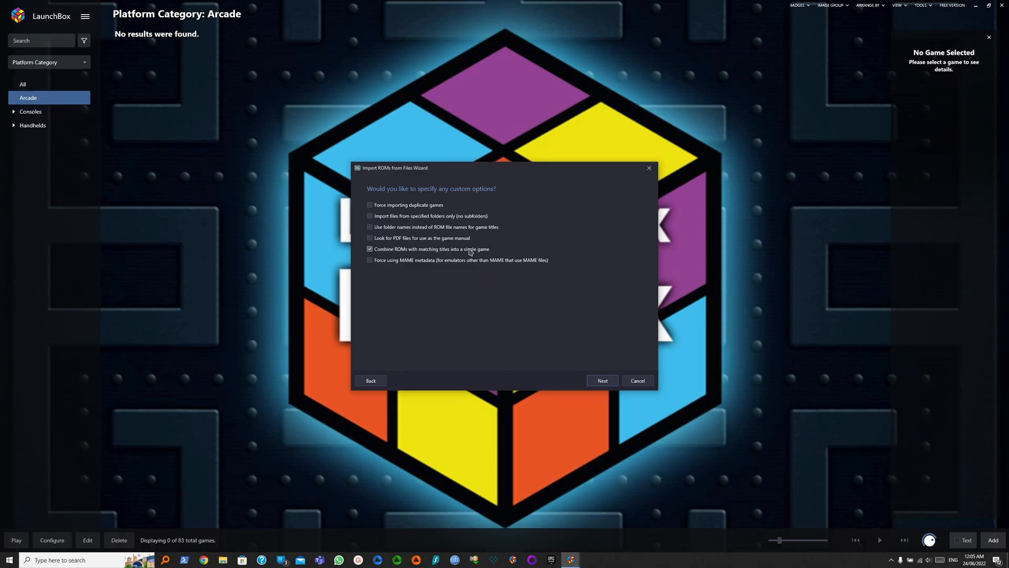
Keep the custom import options and finish importing Dolphin Blue.
{"action": "left_click", "coordinate": [369, 249]}
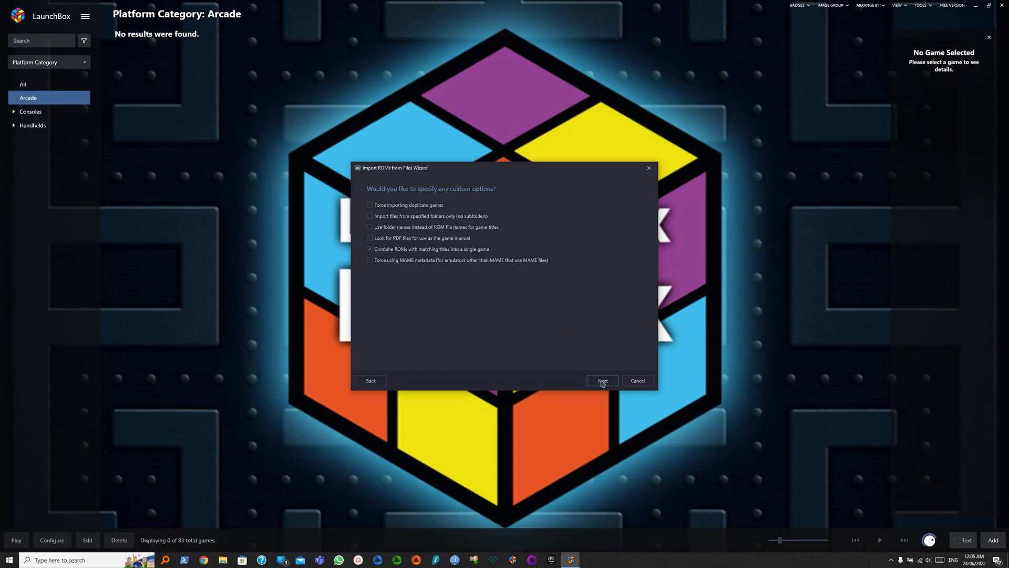
{"action": "left_click", "coordinate": [601, 380]}
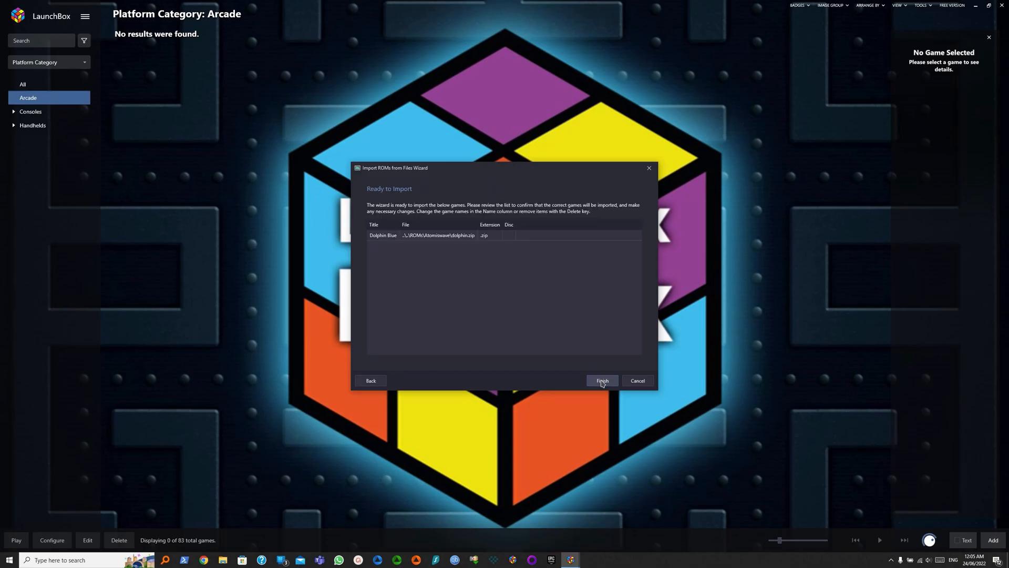
{"action": "left_click", "coordinate": [601, 380]}
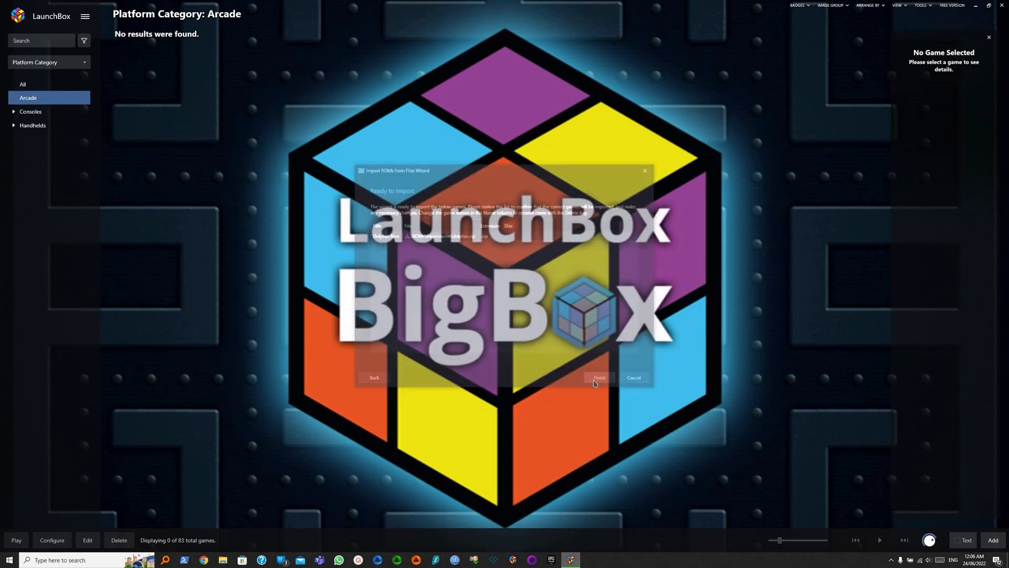
Show the Sammy Atomiswave platform under Arcade with the imported Dolphin Blue.
{"action": "left_click", "coordinate": [598, 378]}
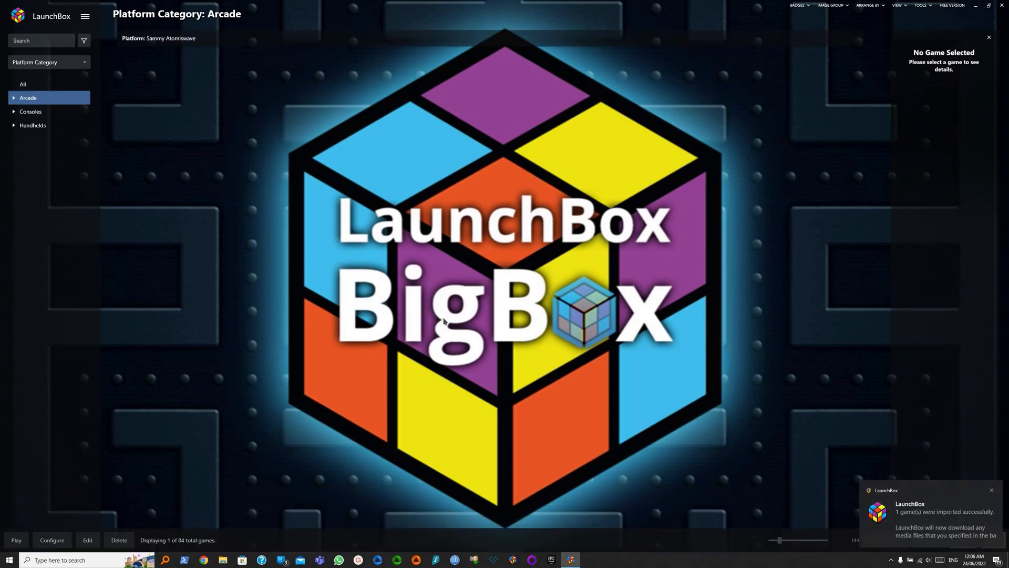
{"action": "mouse_move", "coordinate": [437, 246]}
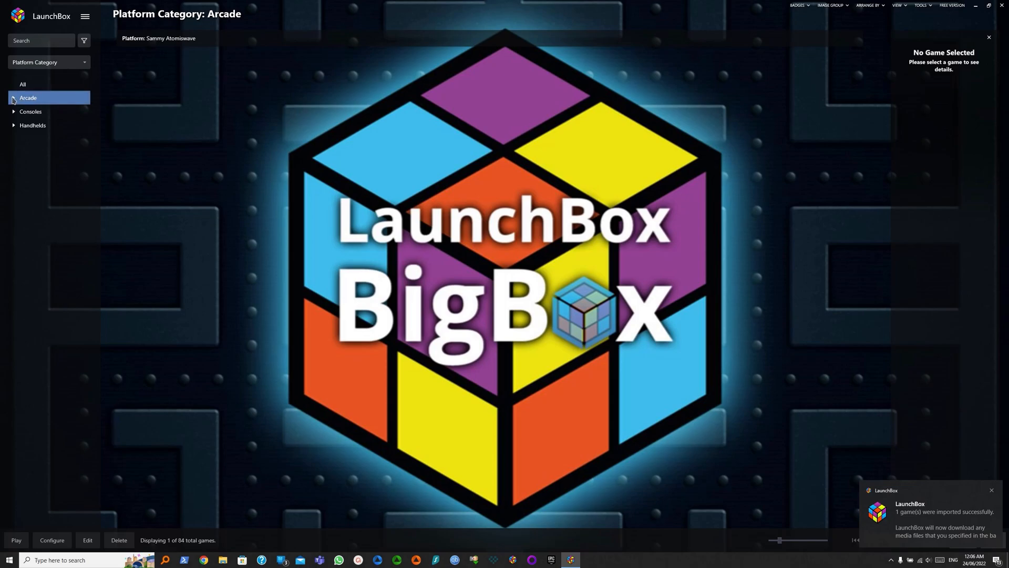
{"action": "left_click", "coordinate": [14, 98]}
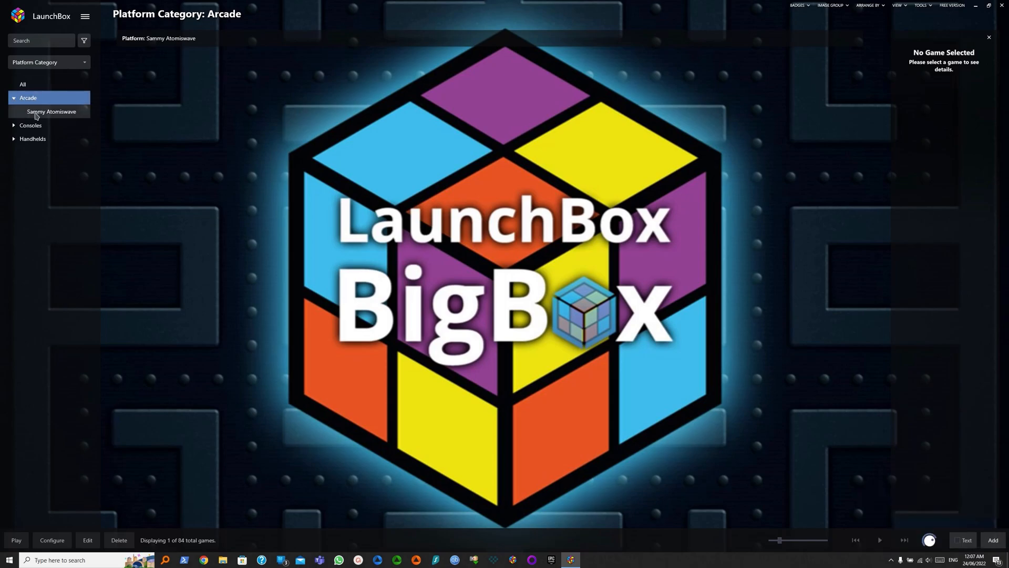
{"action": "left_click", "coordinate": [51, 111]}
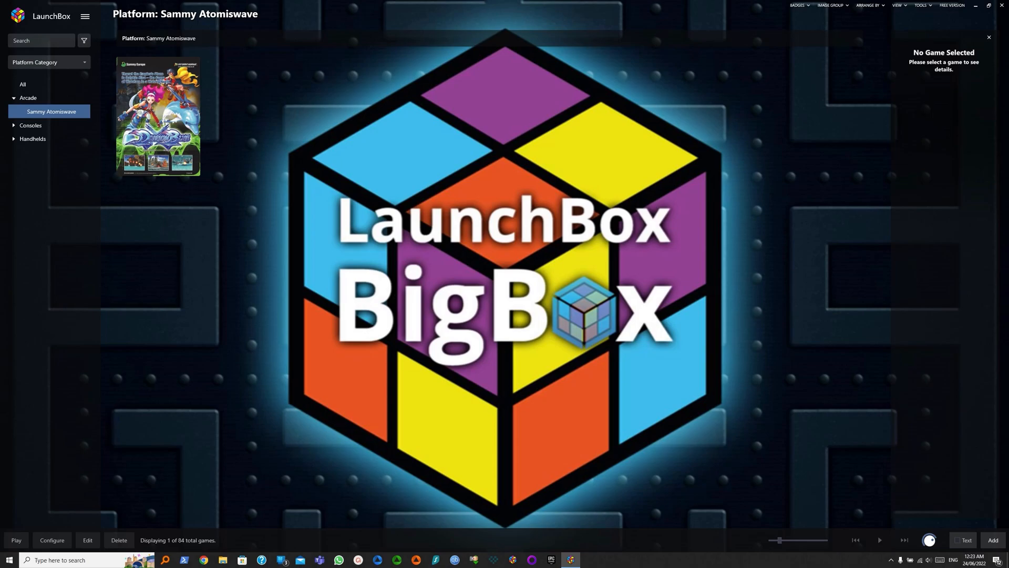
View Redream's Escape-to-exit running script in Manage Emulators and cancel without changes.
{"action": "left_click", "coordinate": [84, 16]}
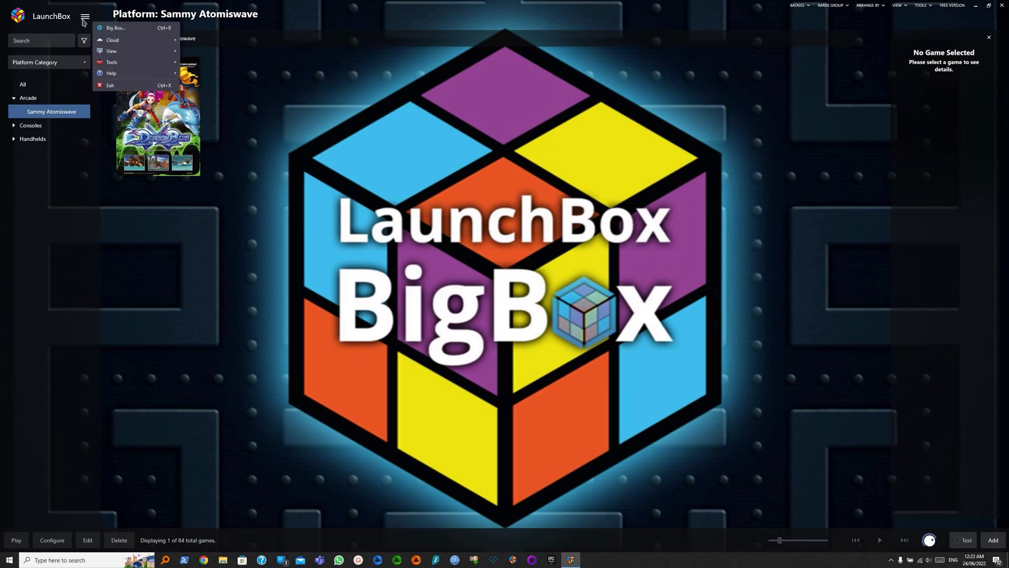
{"action": "mouse_move", "coordinate": [104, 40]}
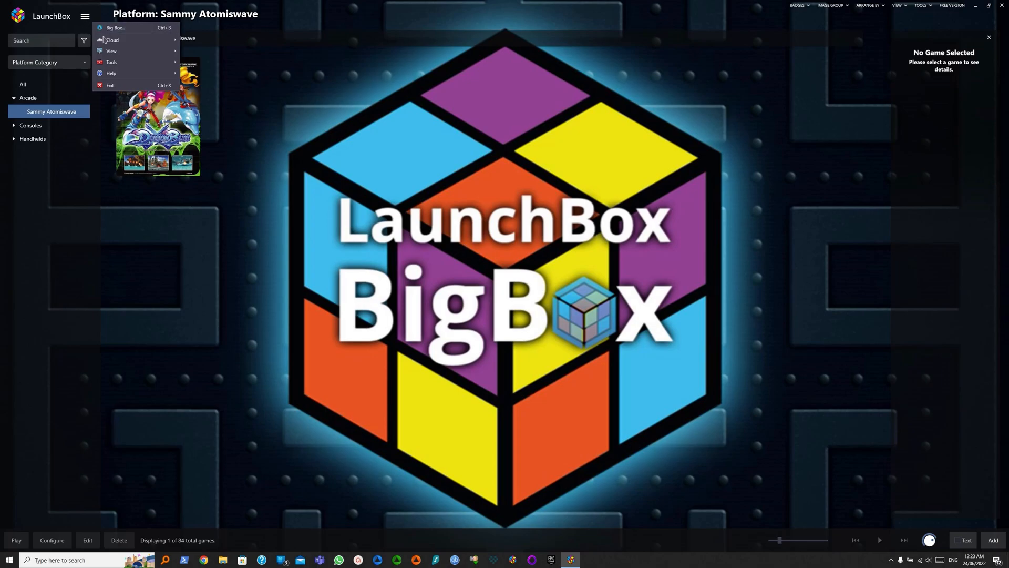
{"action": "mouse_move", "coordinate": [110, 62]}
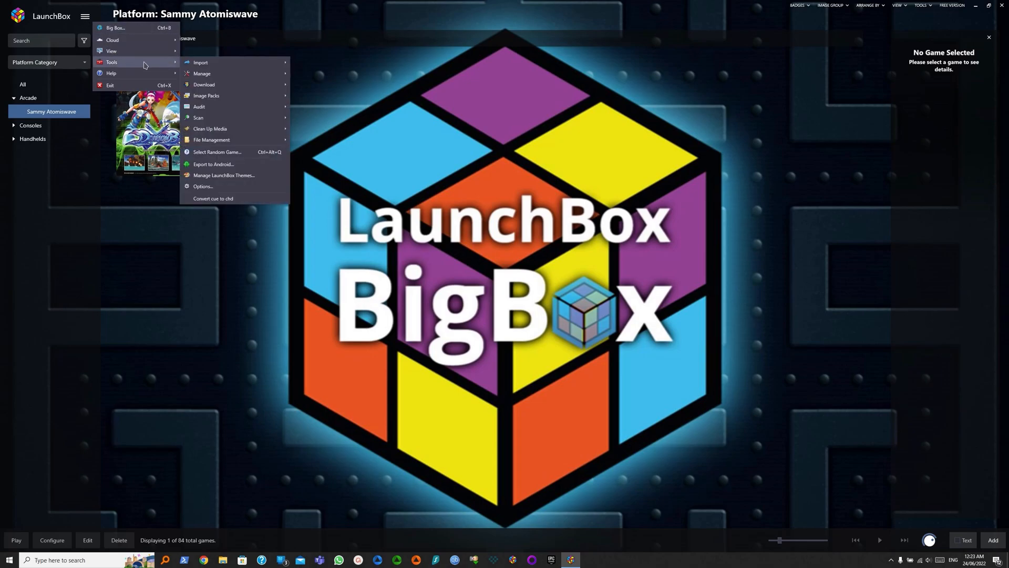
{"action": "mouse_move", "coordinate": [204, 86]}
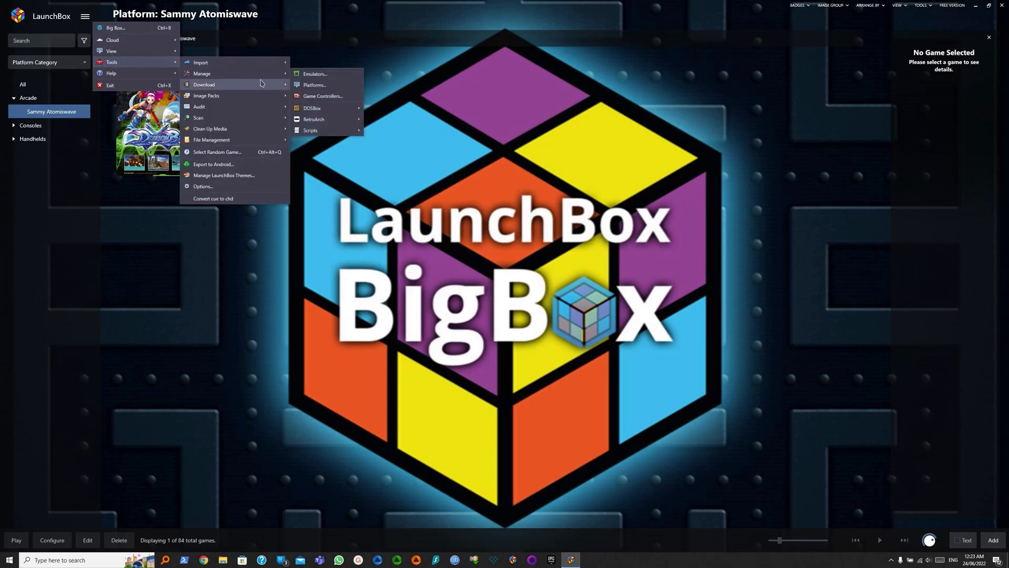
{"action": "left_click", "coordinate": [314, 73]}
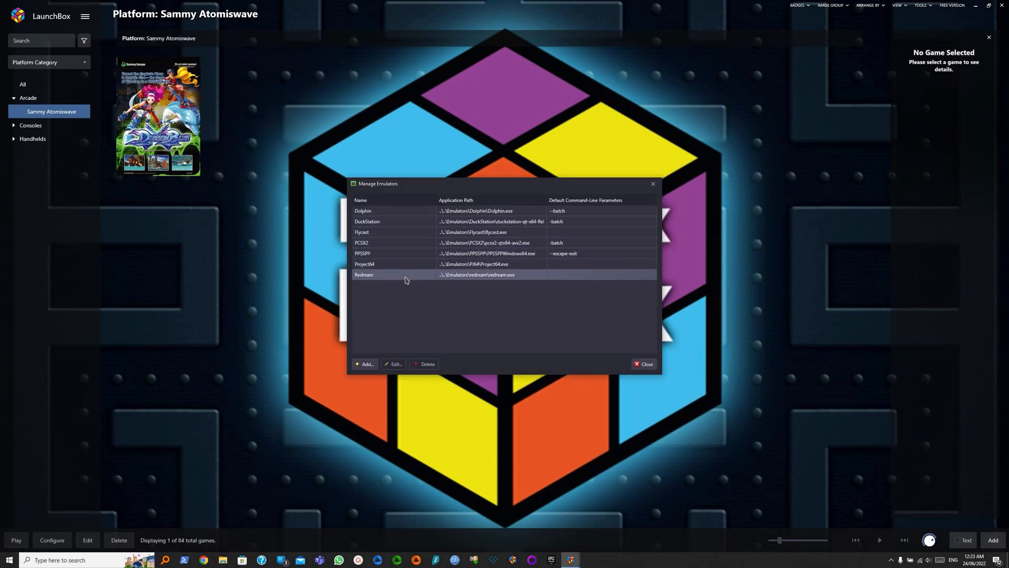
{"action": "left_click", "coordinate": [406, 274]}
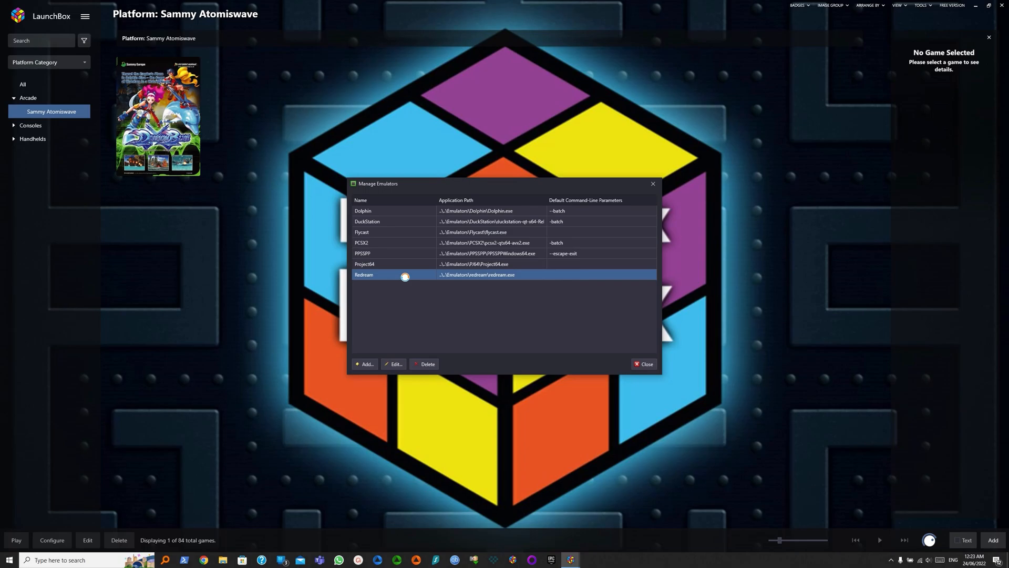
{"action": "left_click", "coordinate": [394, 365]}
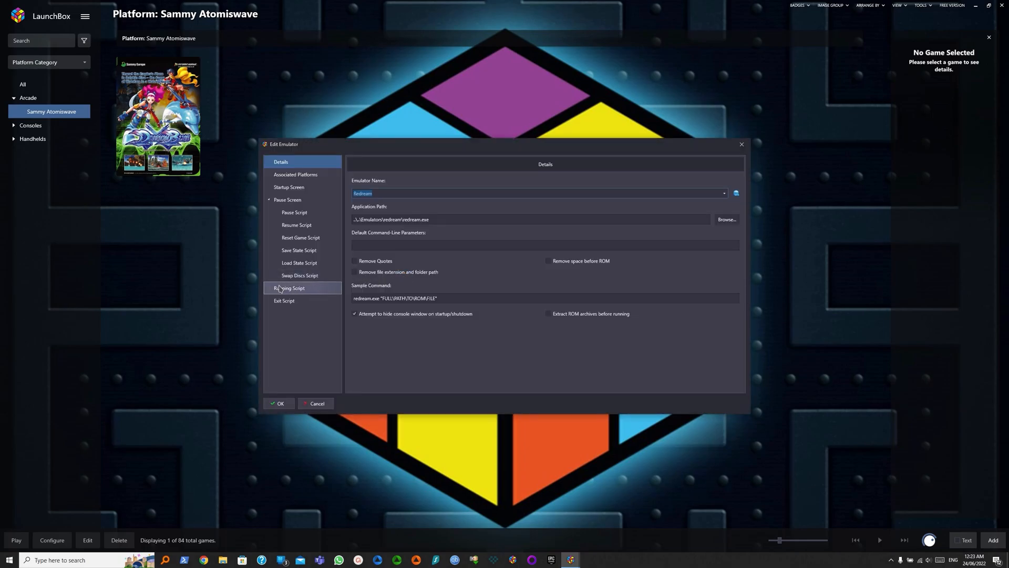
{"action": "left_click", "coordinate": [289, 288]}
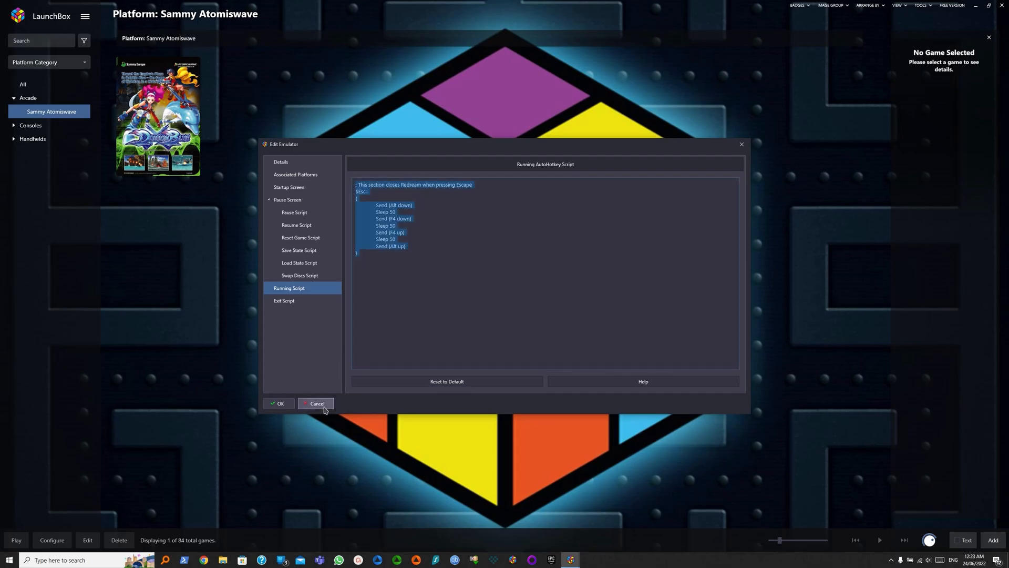
{"action": "left_click", "coordinate": [316, 404]}
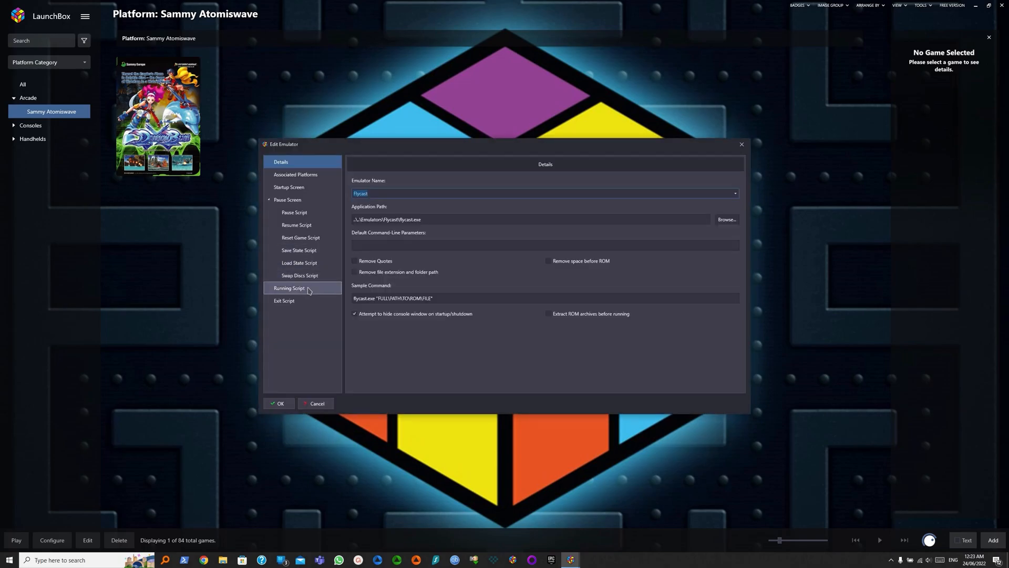
Give Flycast the Escape-to-close script with Redream replaced by Flycast, save and close.
{"action": "left_click", "coordinate": [289, 288]}
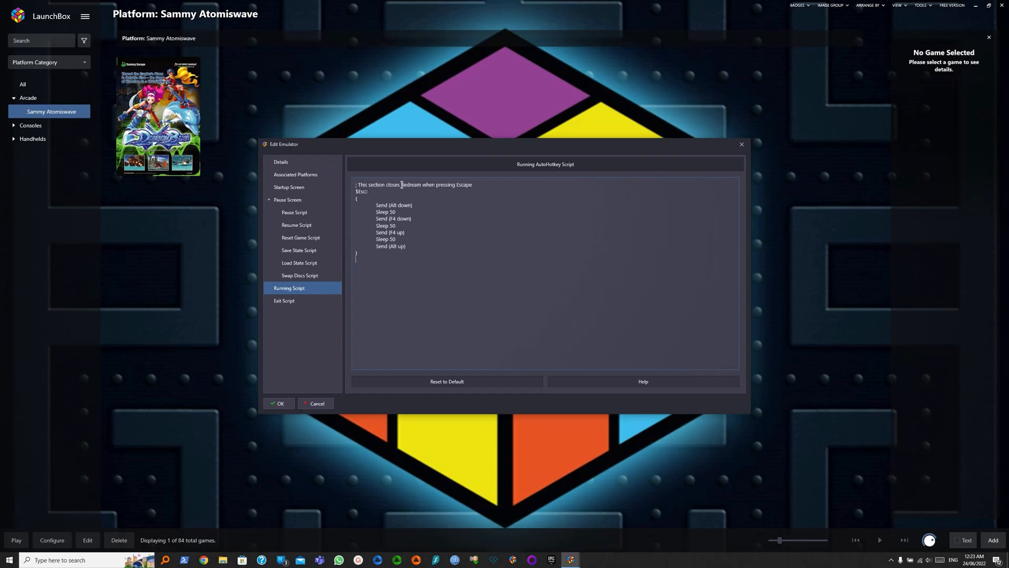
{"action": "double_click", "coordinate": [412, 185]}
{"action": "type", "text": "Flycast"}
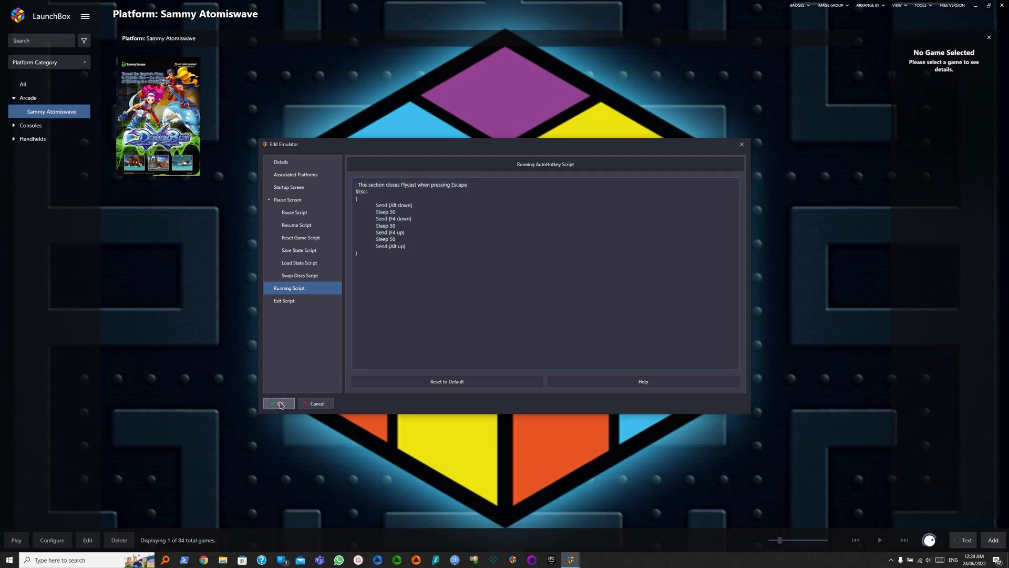
{"action": "left_click", "coordinate": [276, 404]}
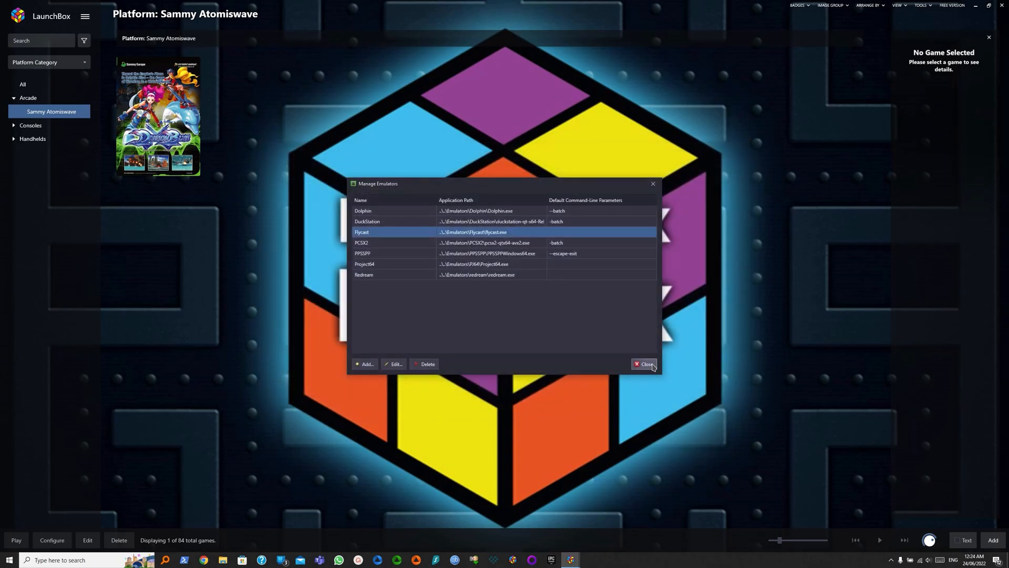
{"action": "left_click", "coordinate": [644, 364]}
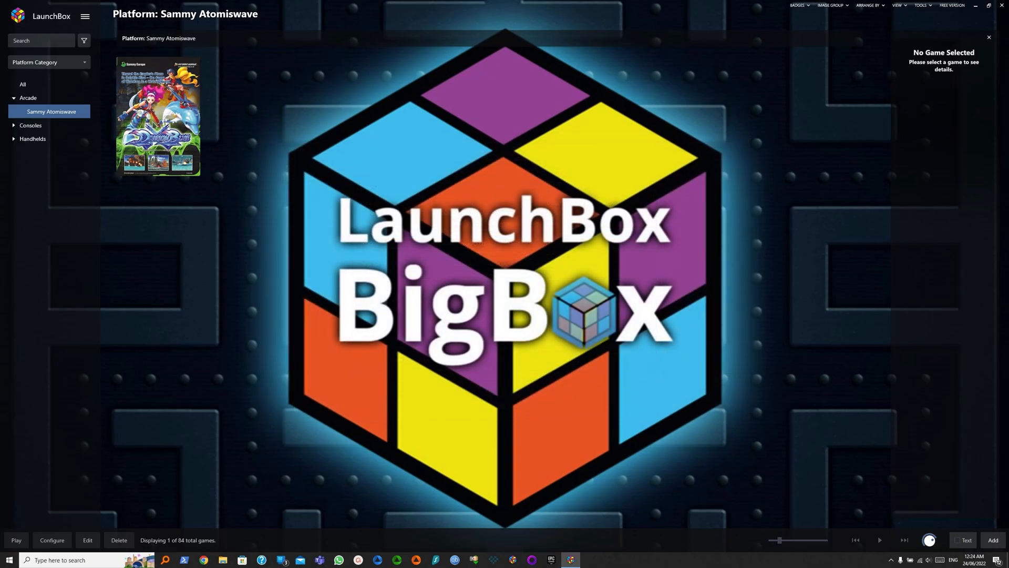
Launch Dolphin Blue from LaunchBox and start a game from its title screen.
{"action": "left_click", "coordinate": [157, 115]}
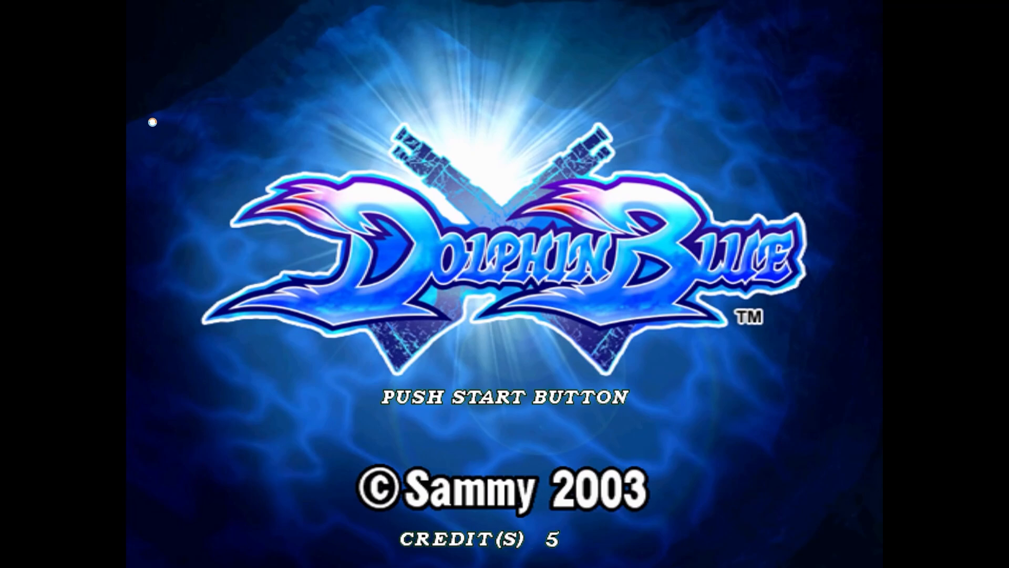
{"action": "key", "text": "enter"}
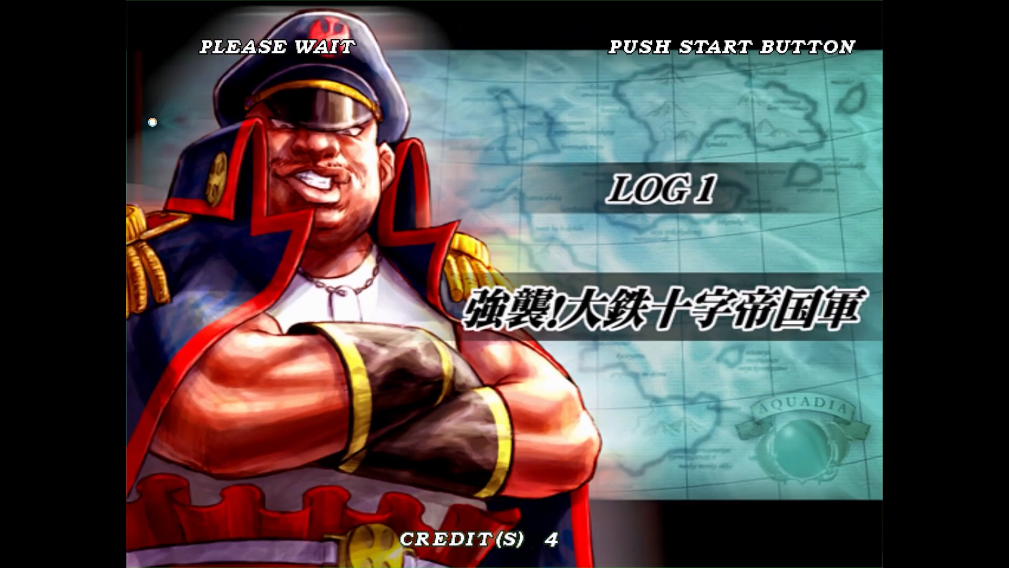